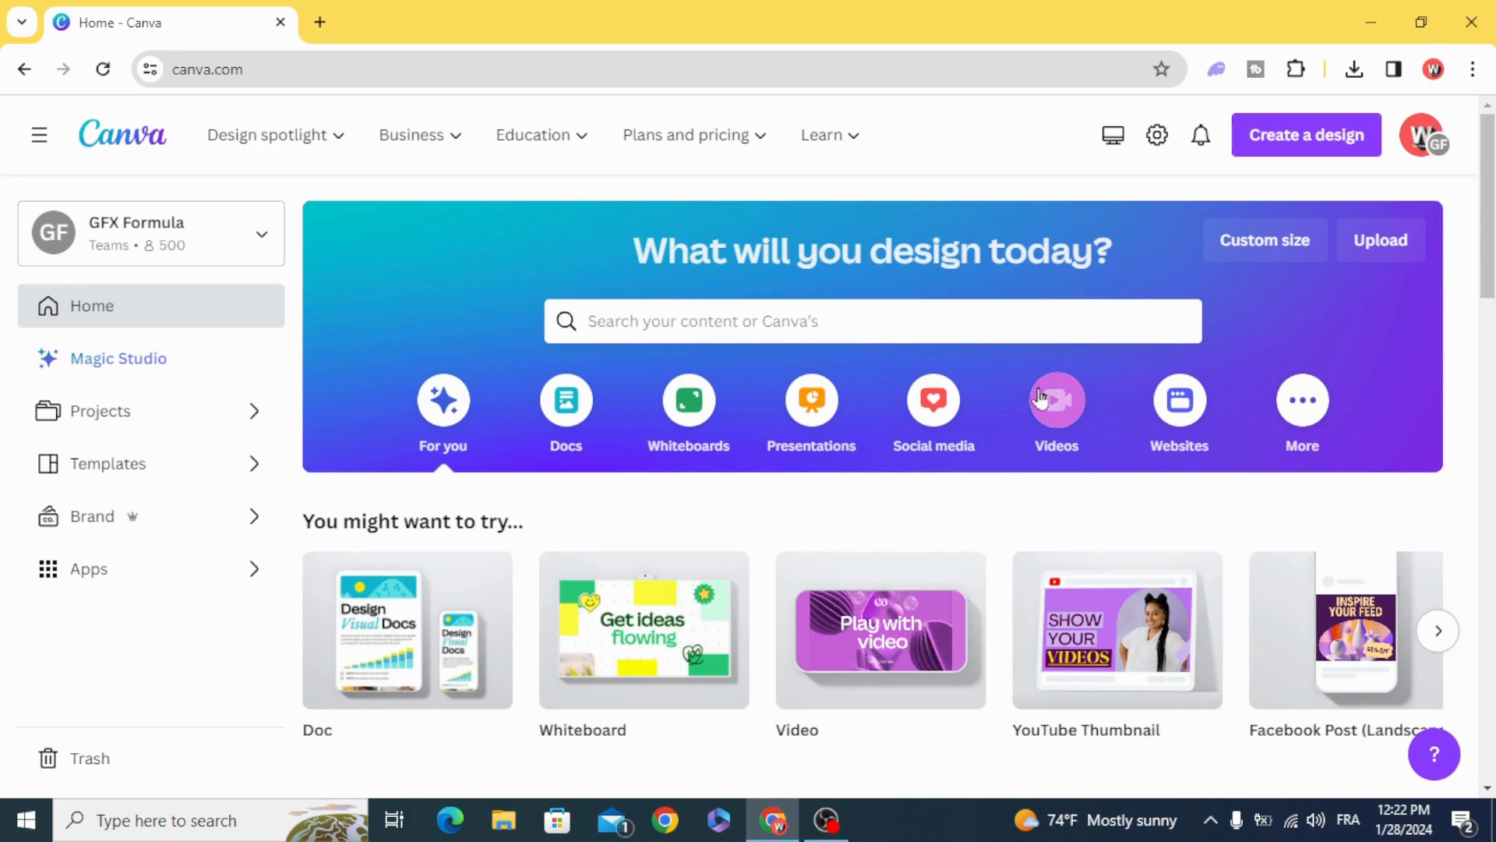
# Create a blank 1920×1080 video design from the Videos options.
pyautogui.click(1057, 401)
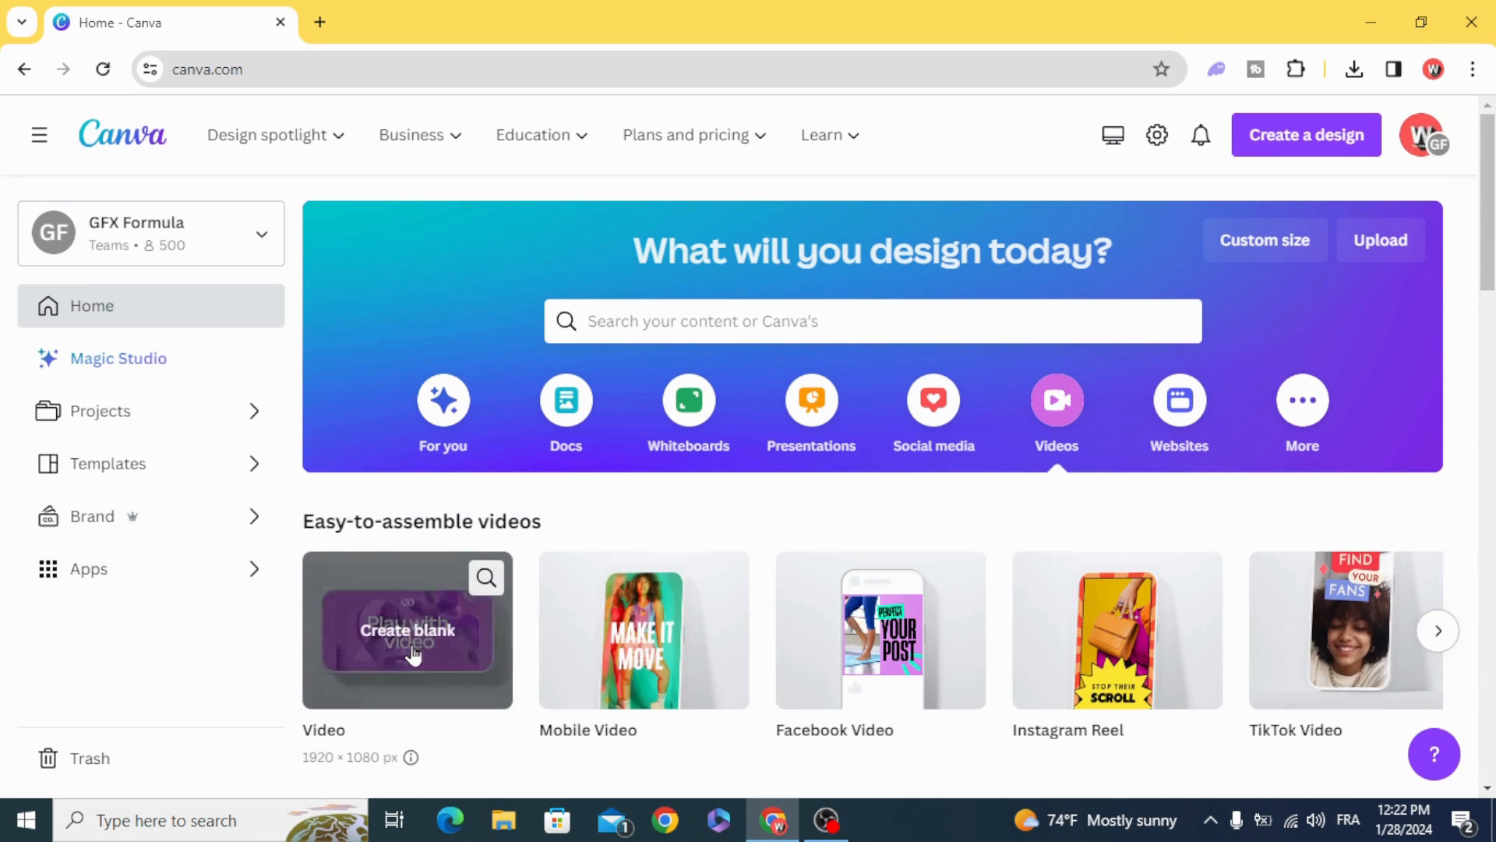
pyautogui.click(408, 630)
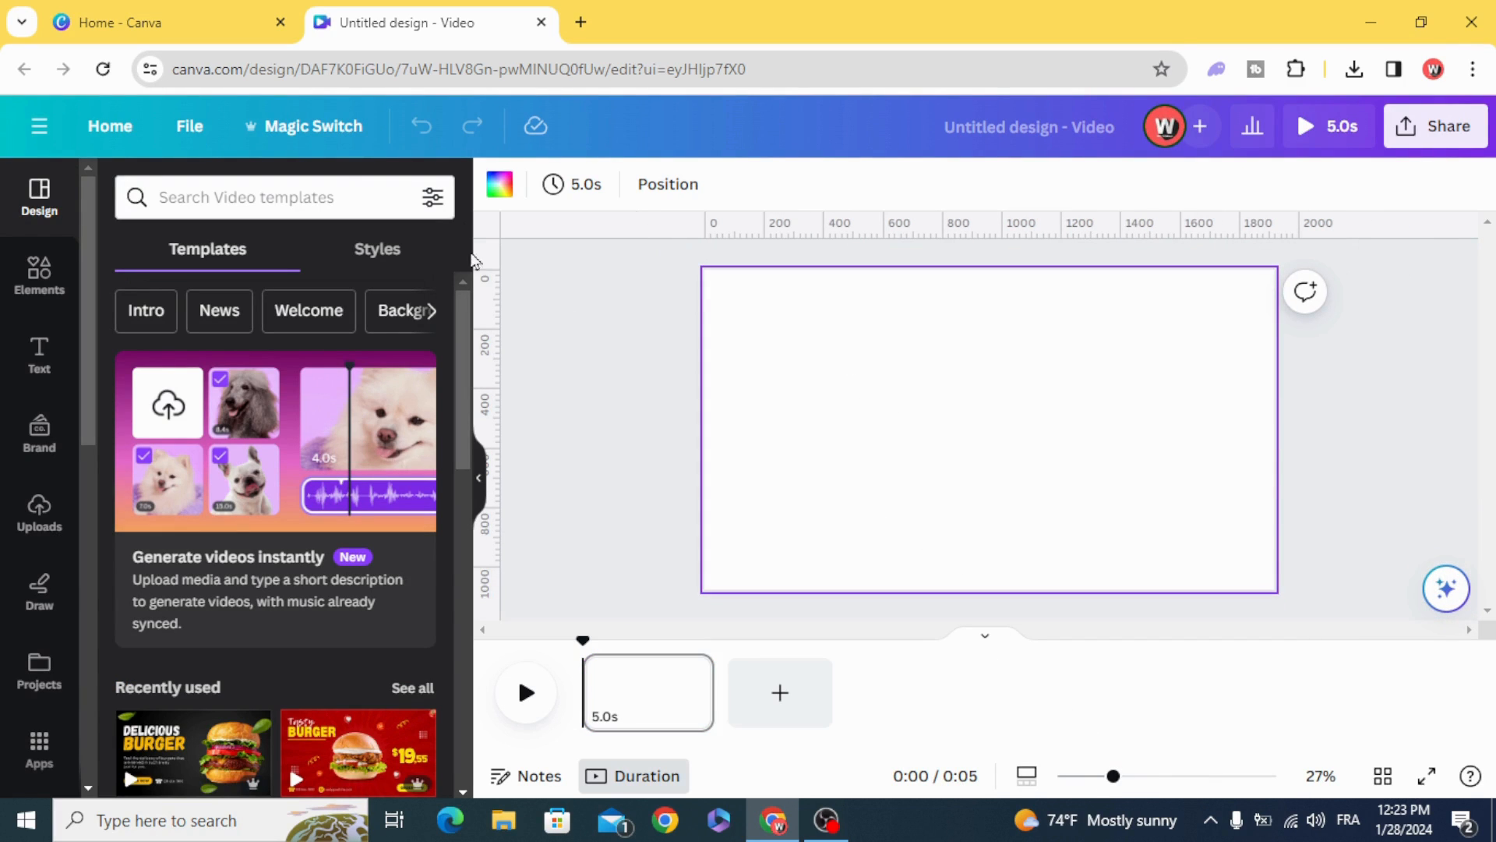
# Apply yellow #FFC700 to the slide background.
pyautogui.click(500, 185)
pyautogui.write('#FFC700')
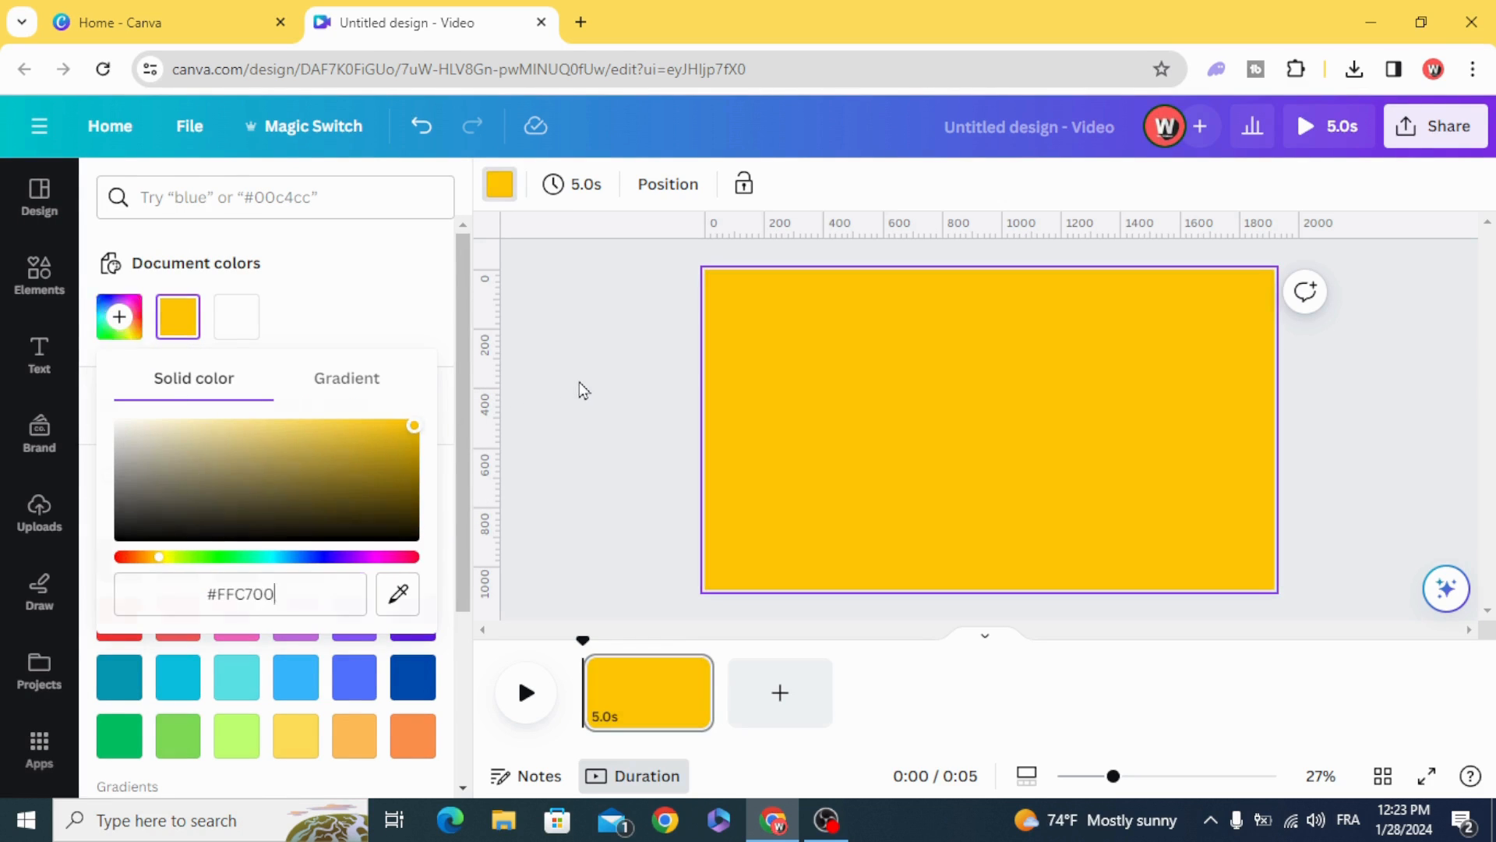
pyautogui.click(39, 354)
pyautogui.write('BURGER')
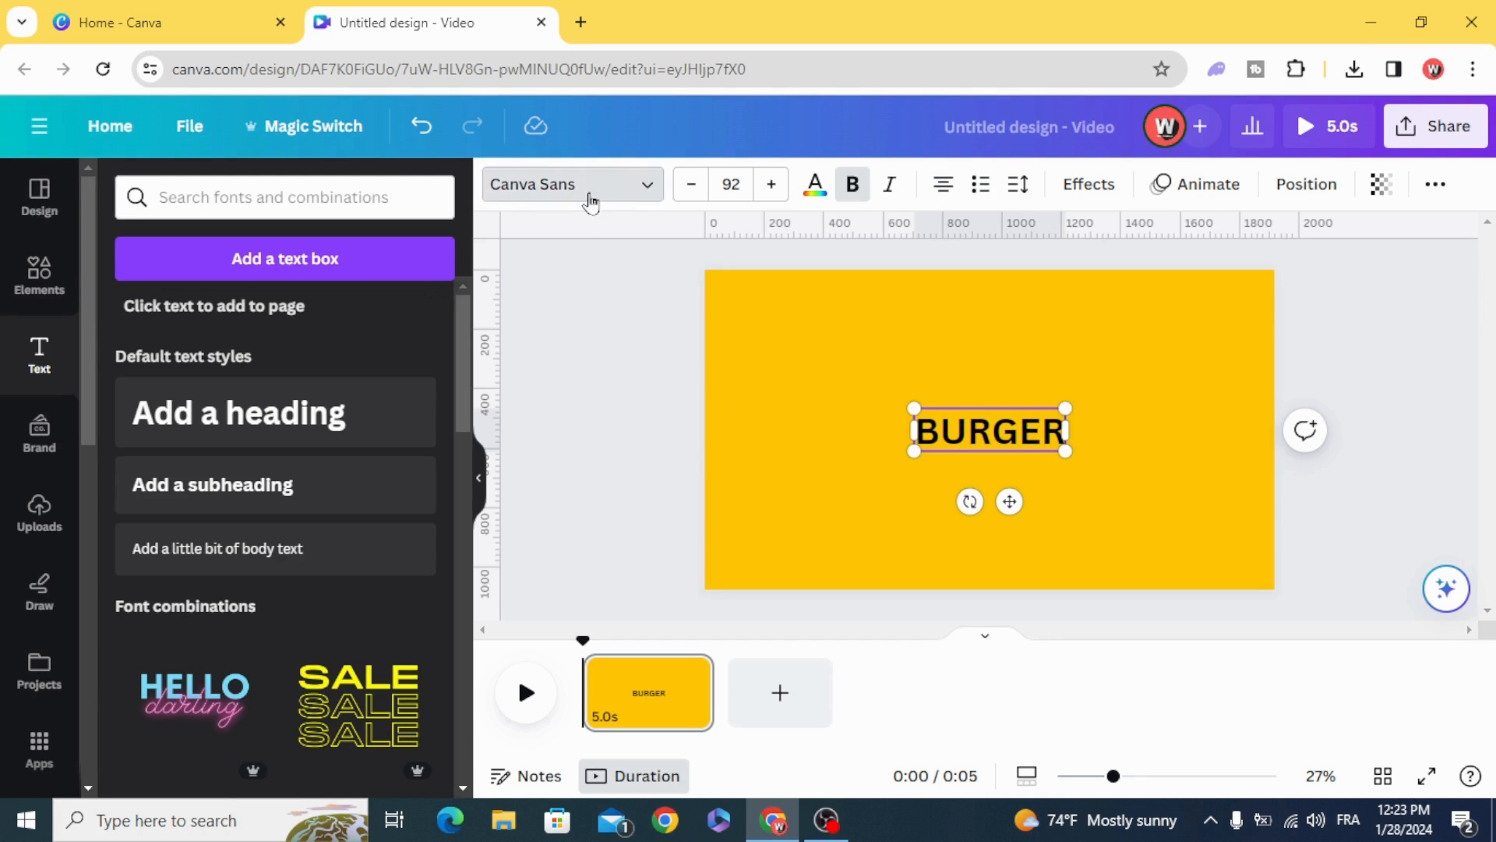
# Set BURGER in the Anton font and enlarge it across the slide.
pyautogui.click(571, 185)
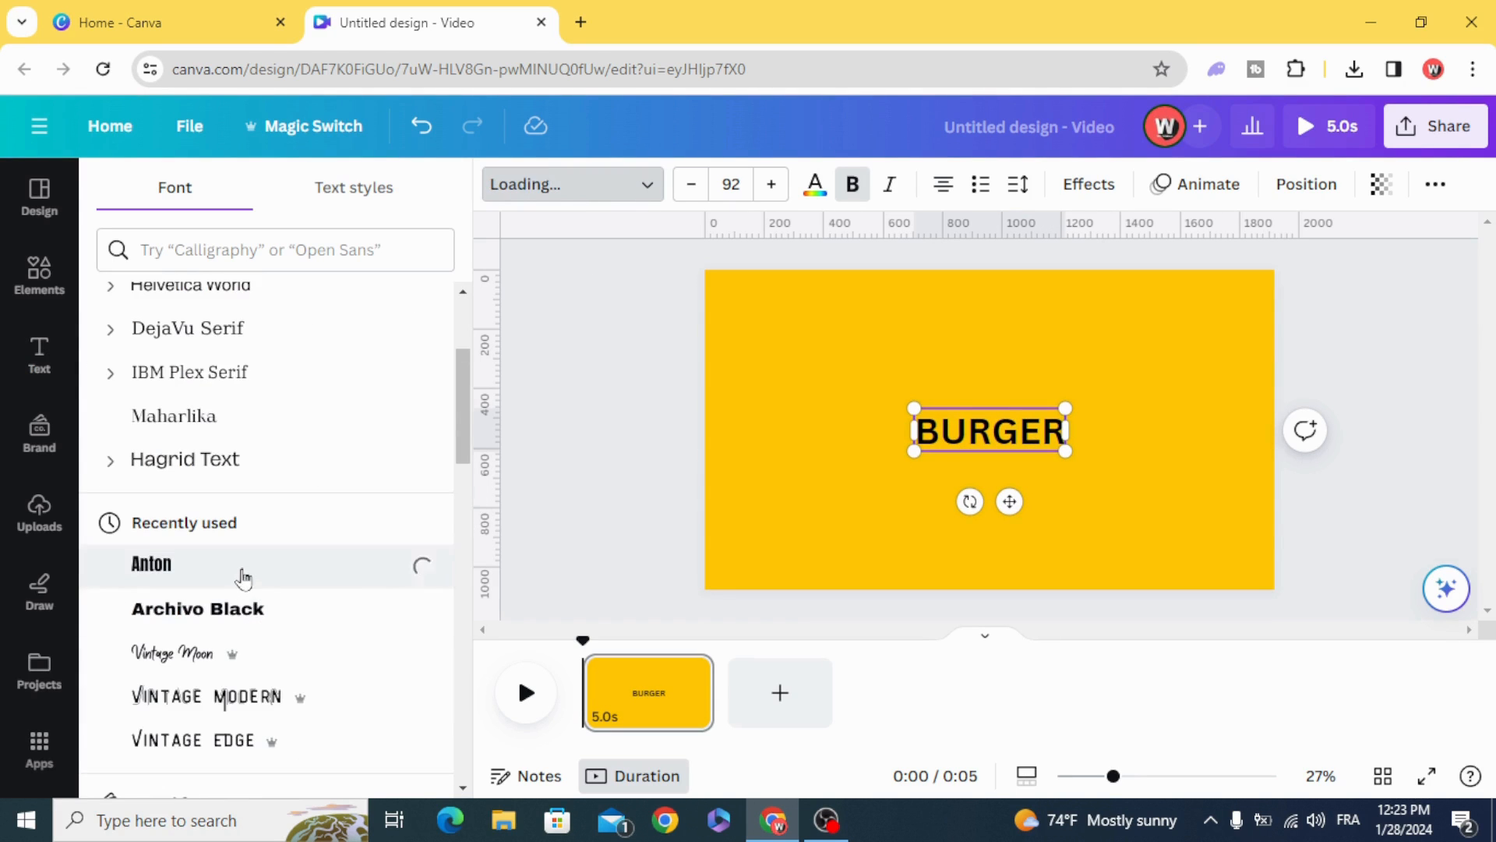
pyautogui.click(151, 563)
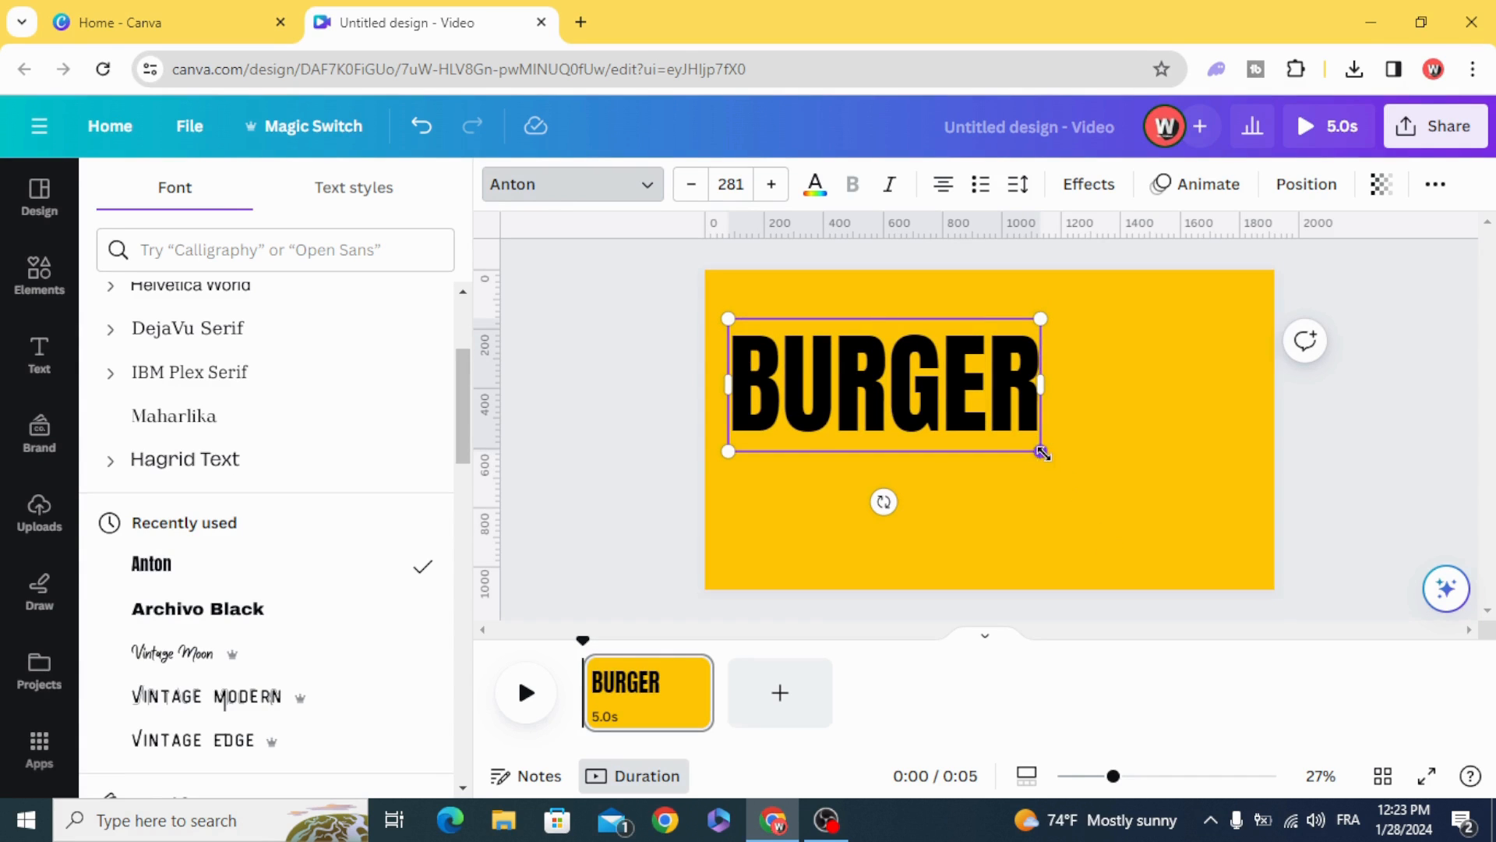
pyautogui.moveTo(1041, 452); pyautogui.dragTo(1194, 522)
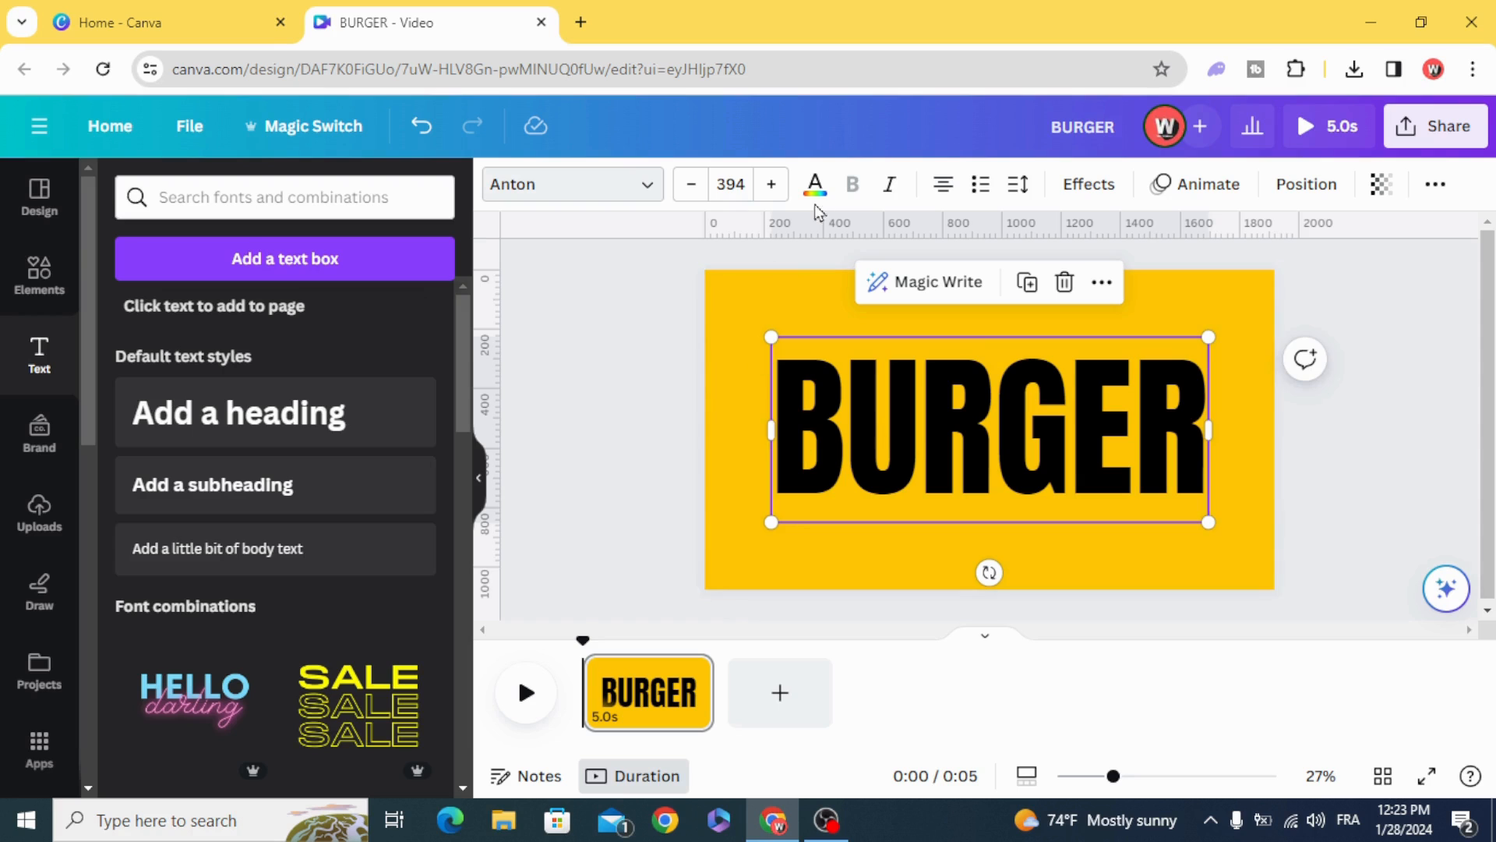
# Colour BURGER orange #FF6300 and duplicate the page into two 2.2-second slides.
pyautogui.click(815, 184)
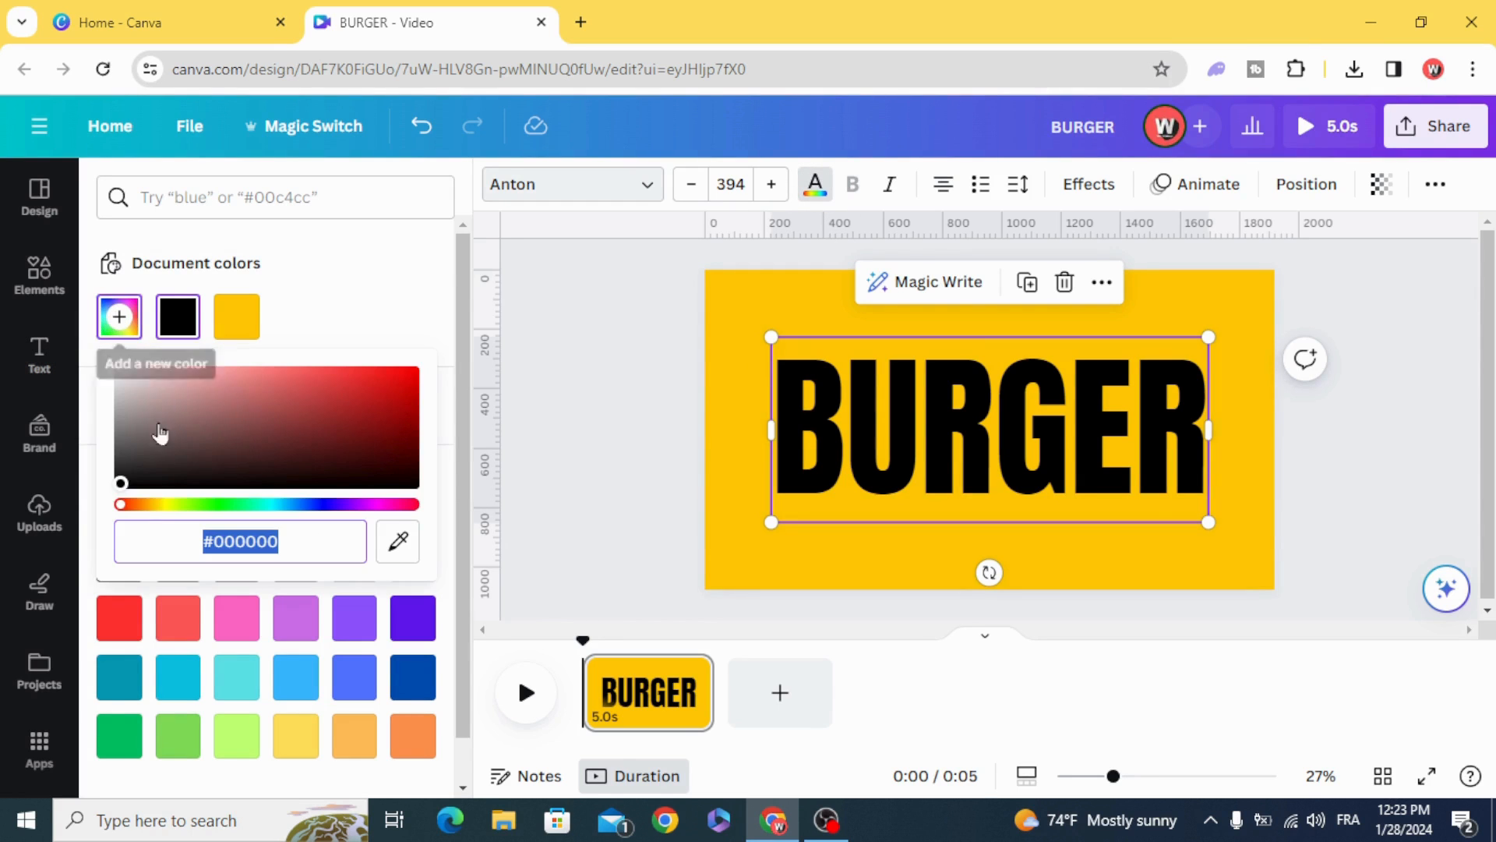
pyautogui.click(412, 380)
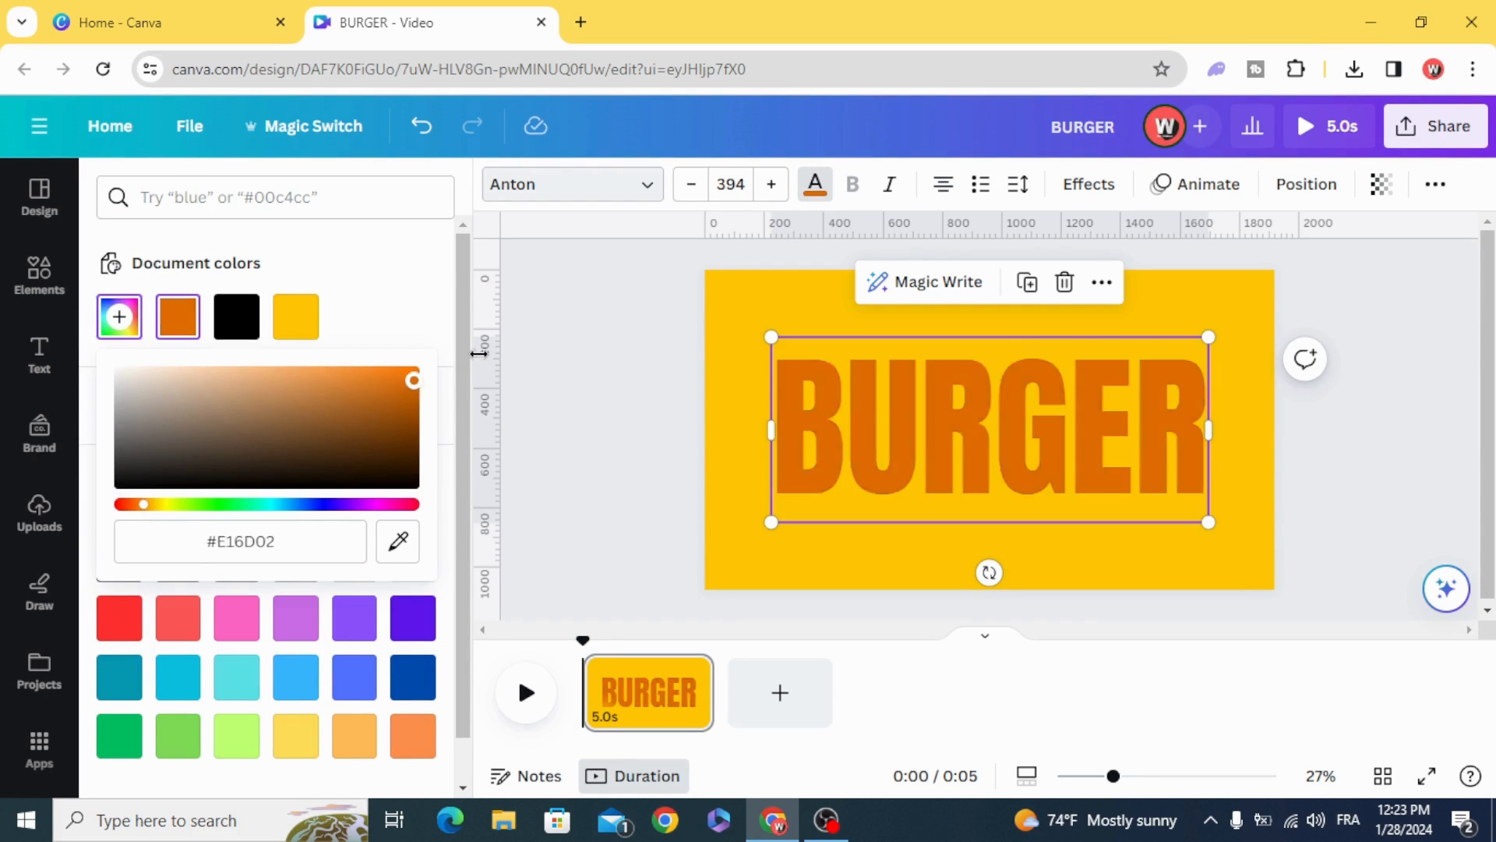
pyautogui.moveTo(146, 504); pyautogui.dragTo(140, 504)
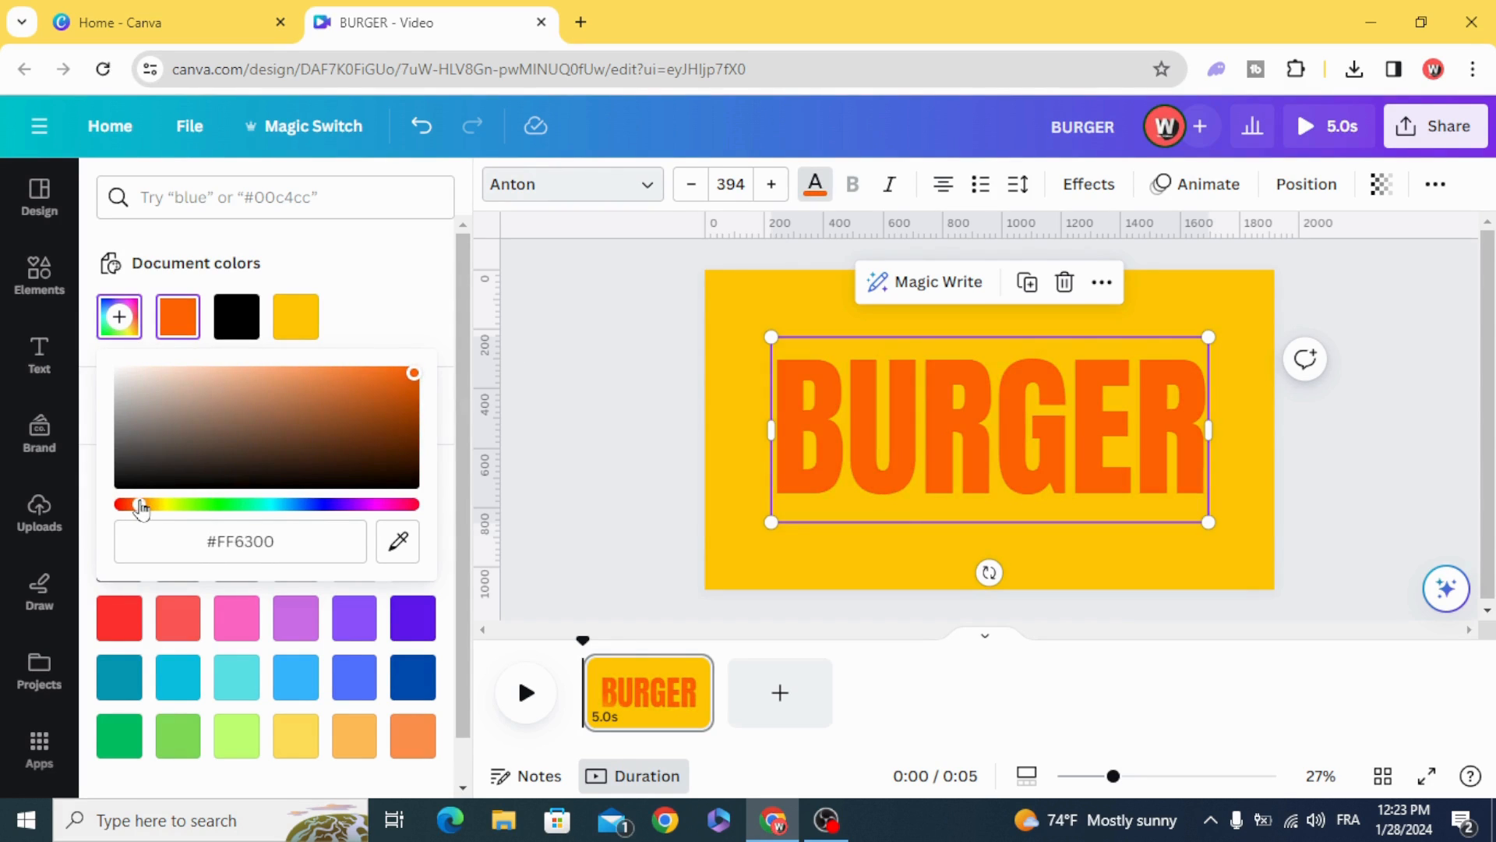
pyautogui.moveTo(141, 504); pyautogui.dragTo(132, 504)
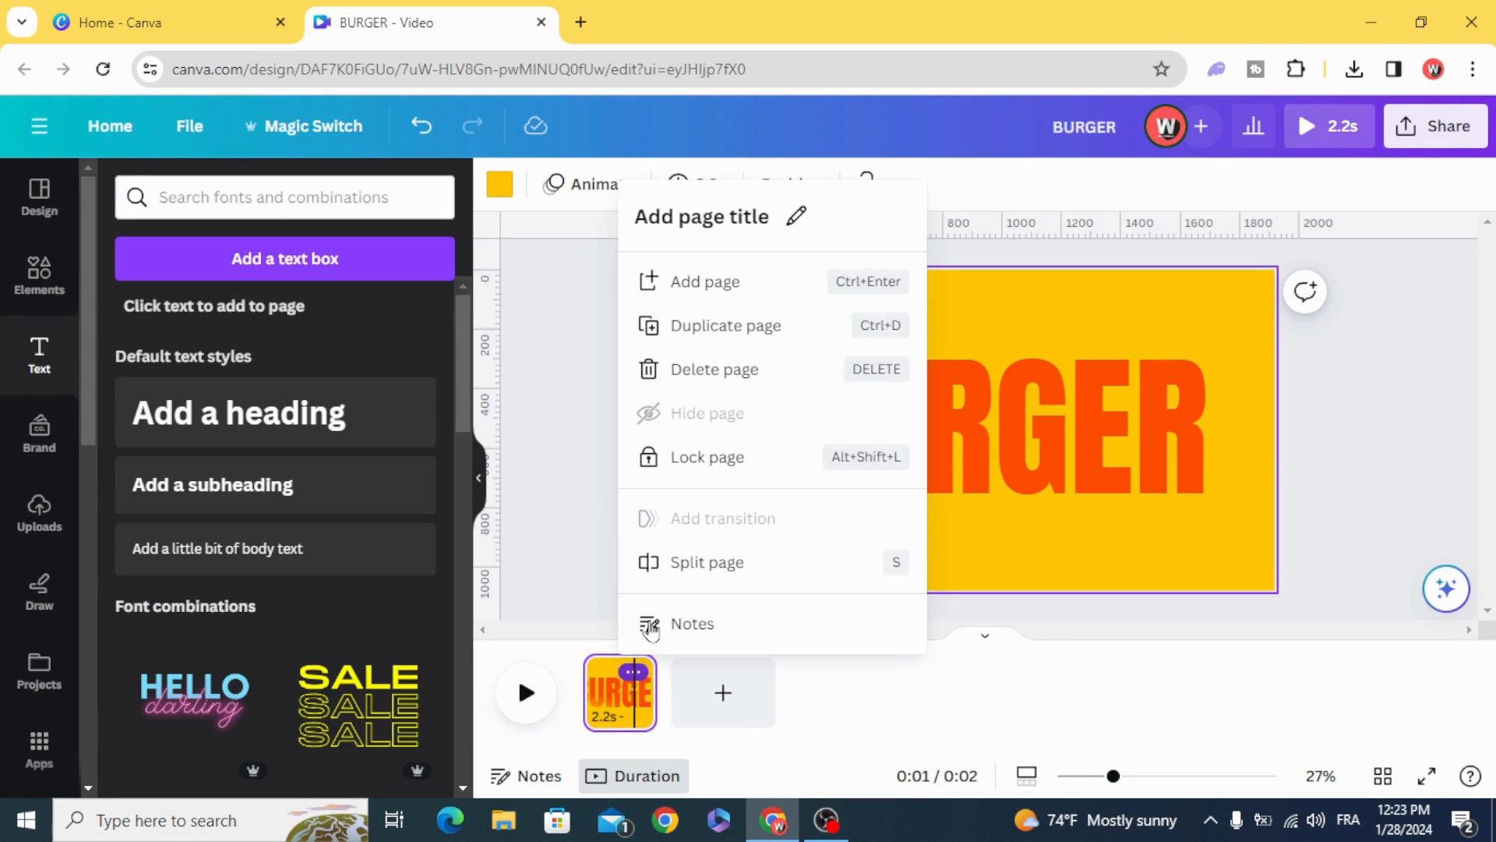
pyautogui.click(725, 325)
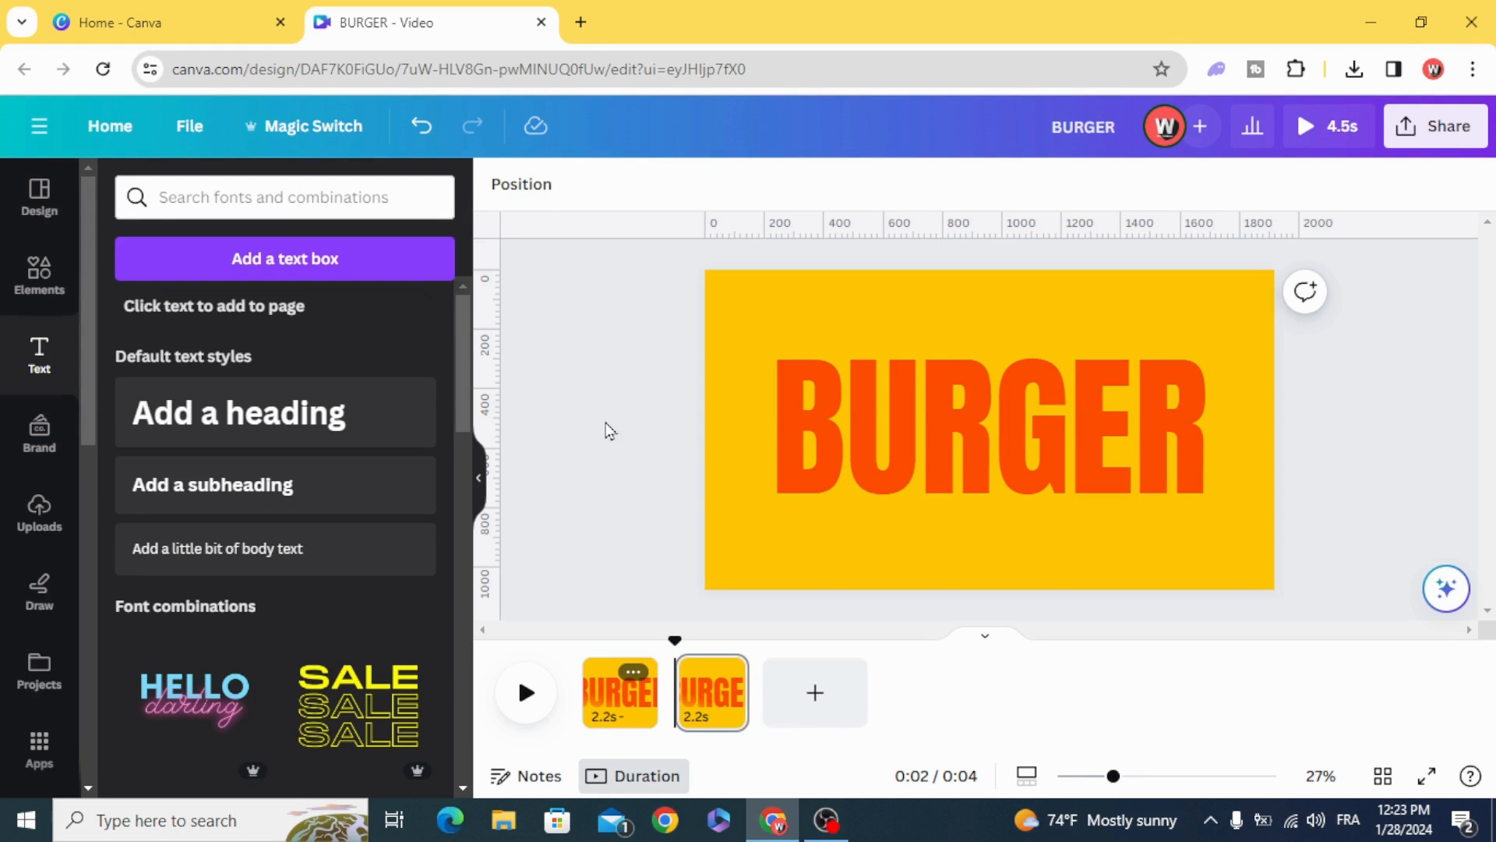
pyautogui.click(39, 277)
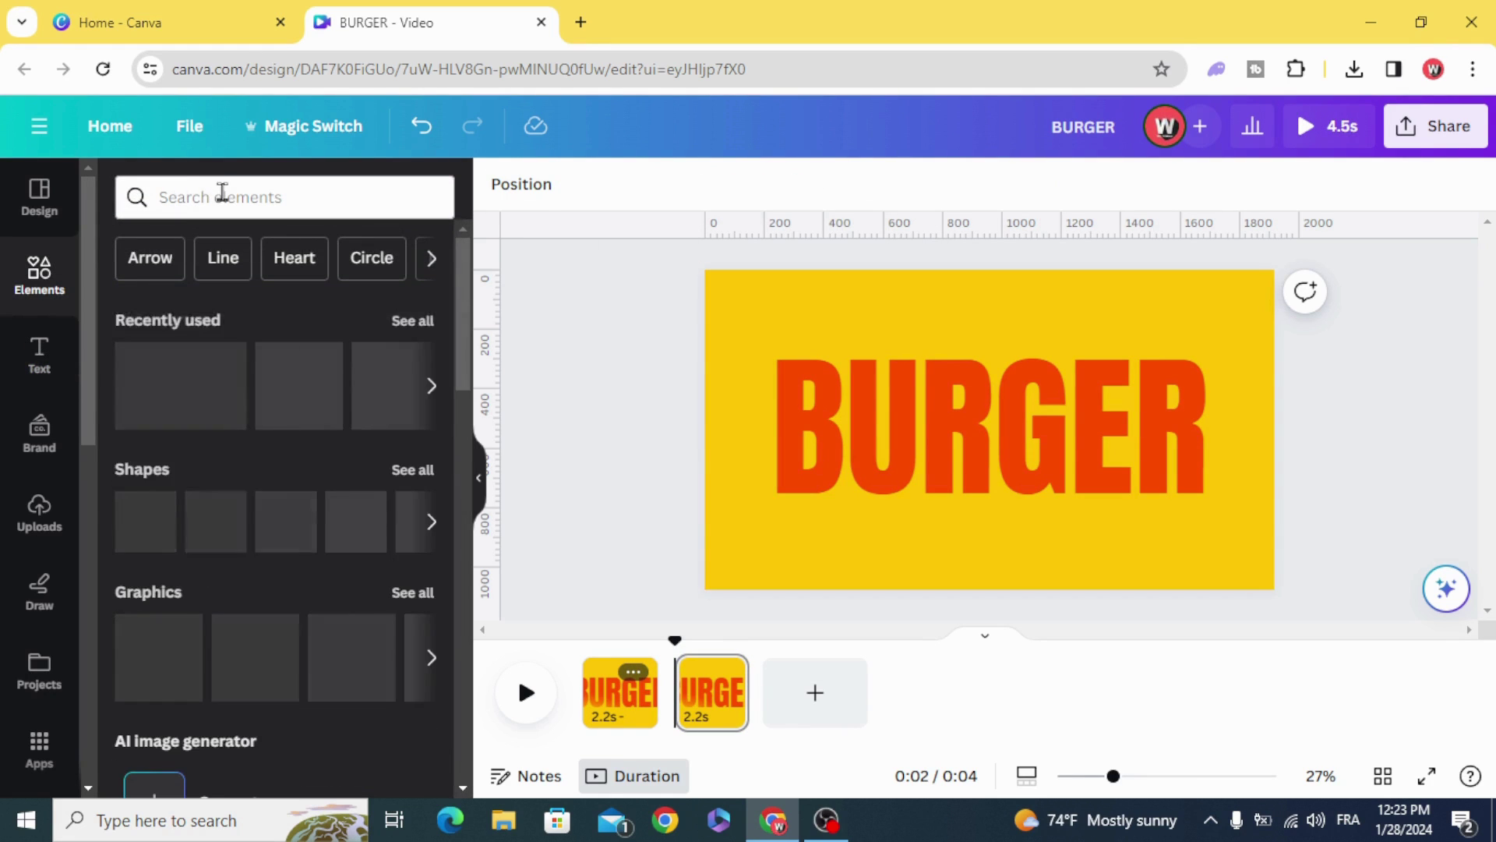
# Search BURGER photos and set a burger-and-fries photo as the second slide's background.
pyautogui.write('BURGER')
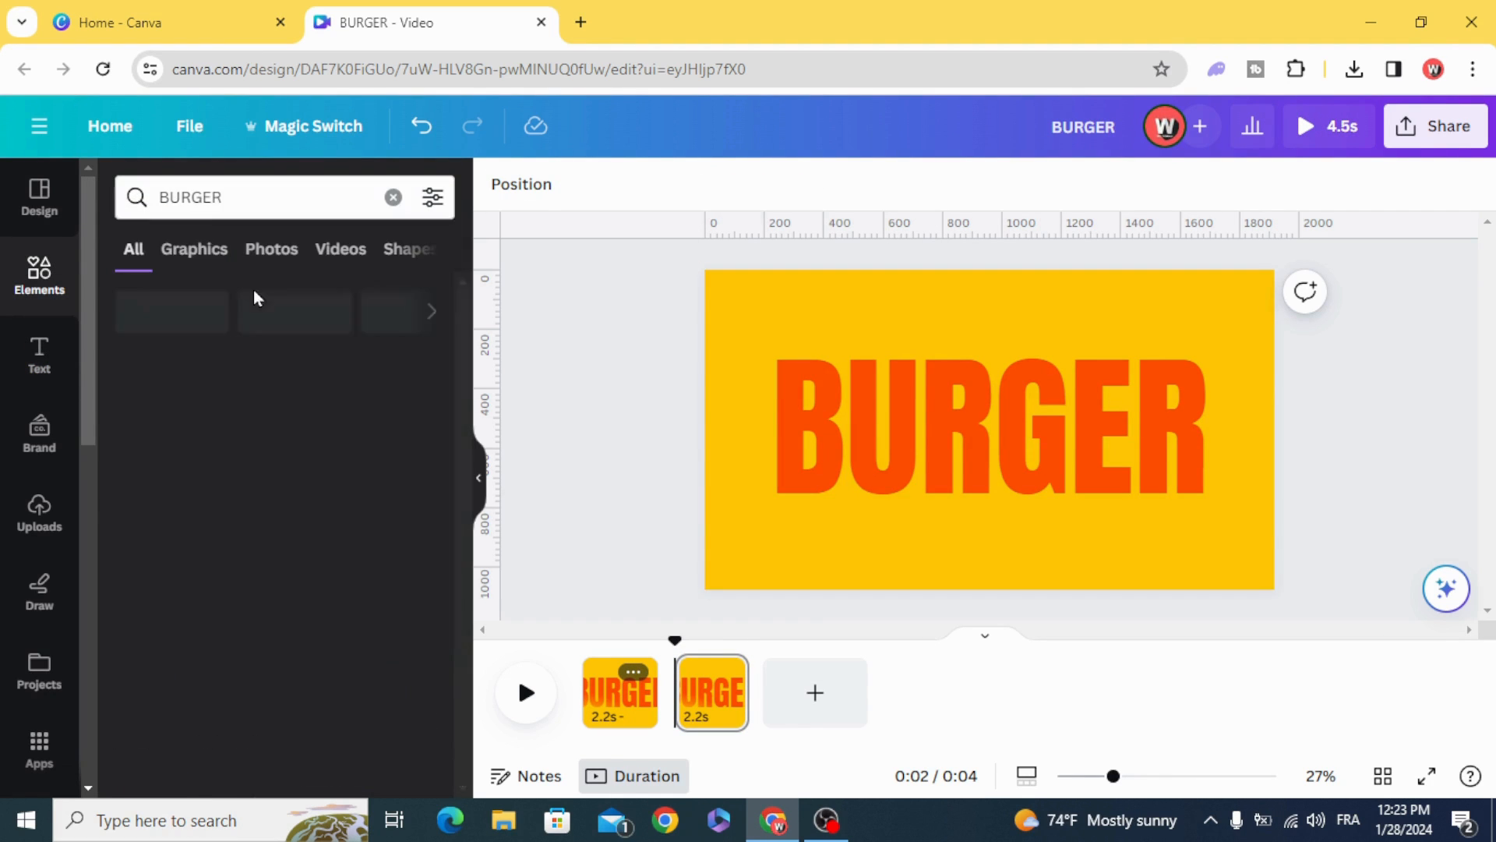
pyautogui.click(271, 250)
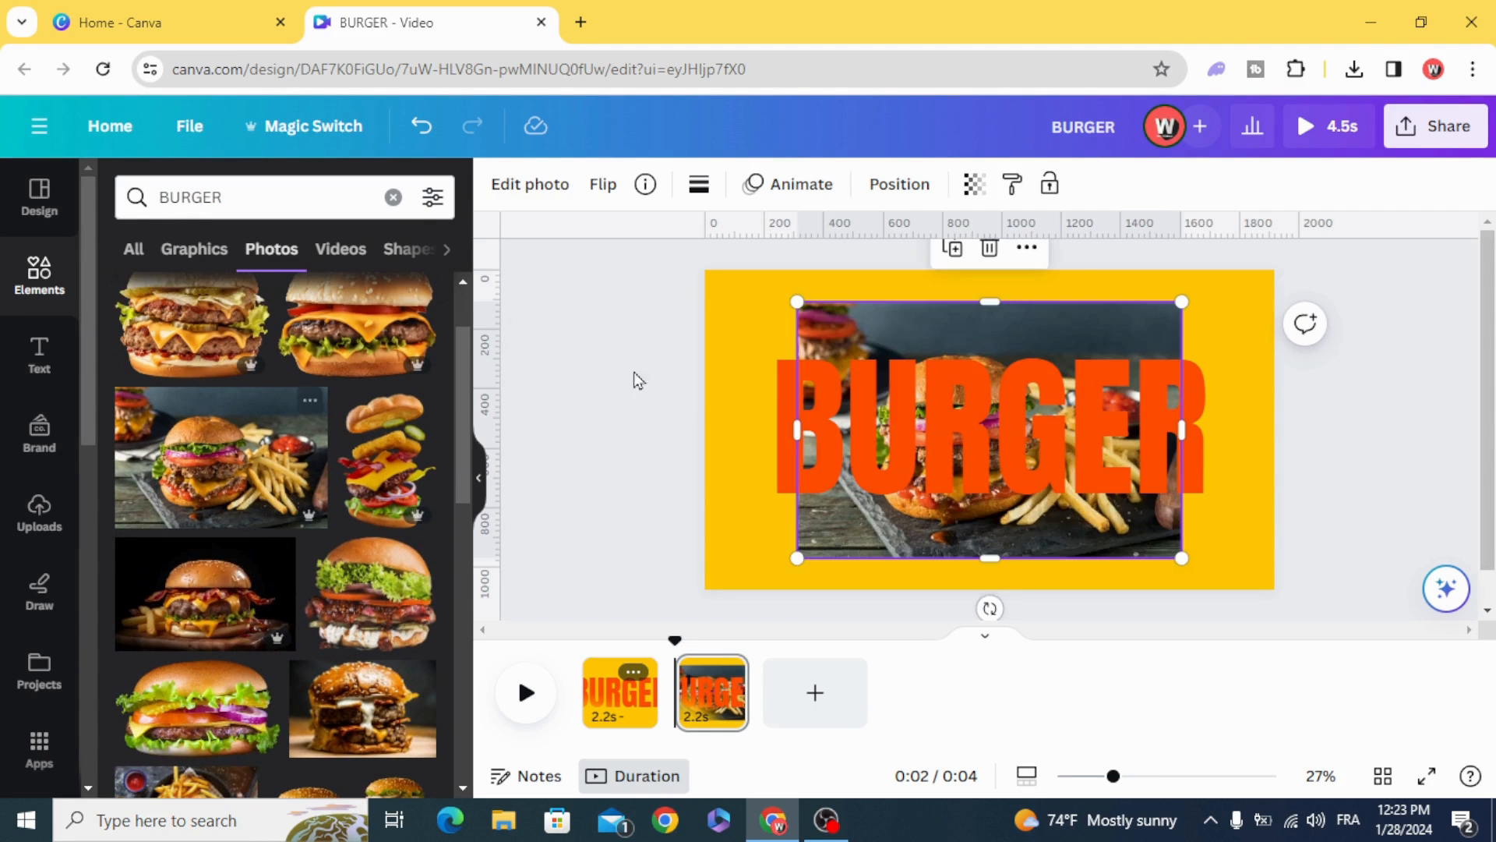
pyautogui.rightClick(989, 429)
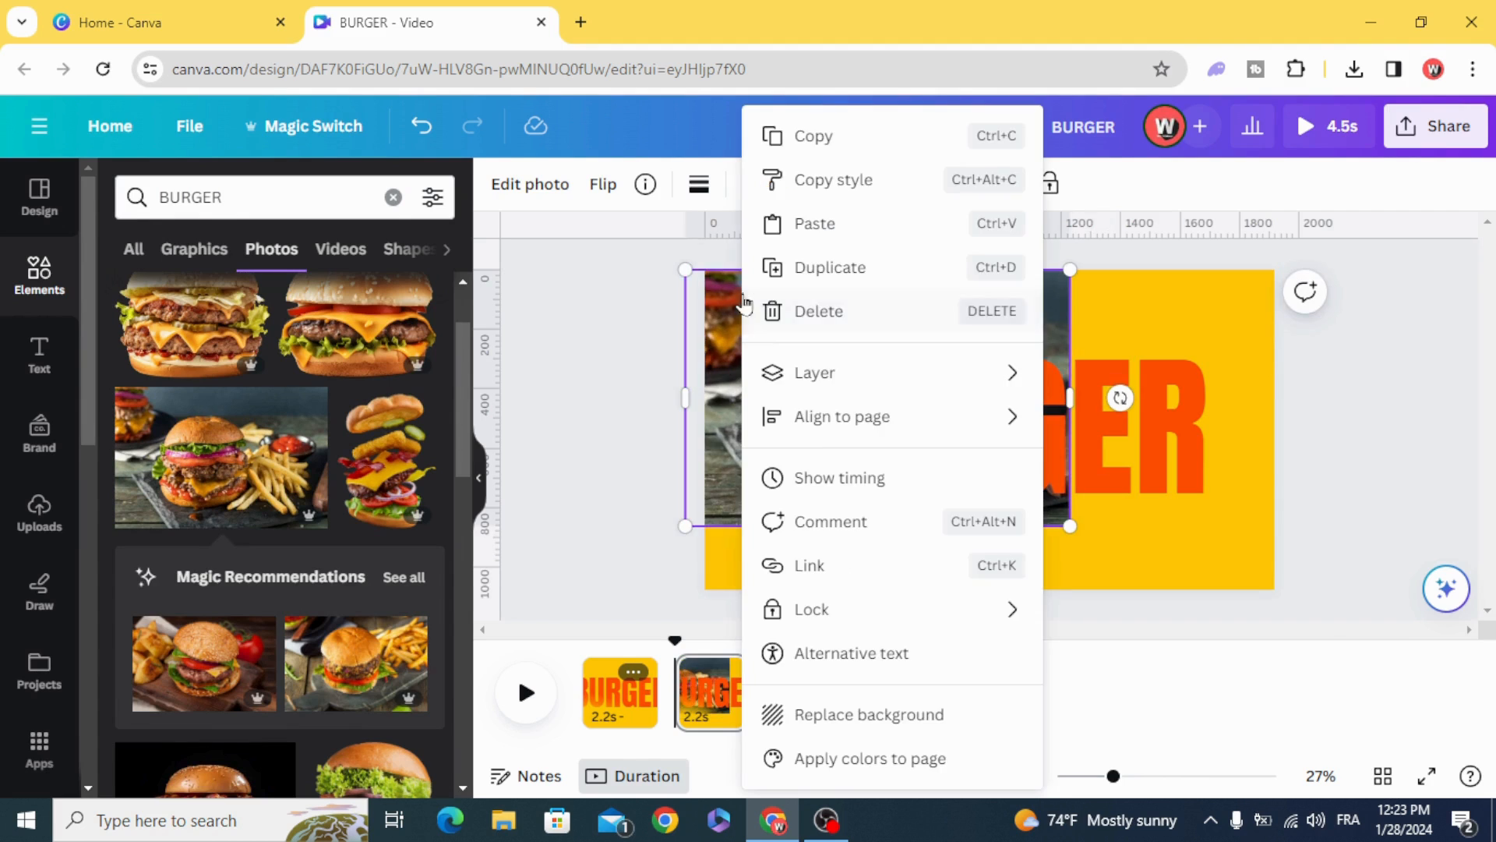
pyautogui.click(919, 725)
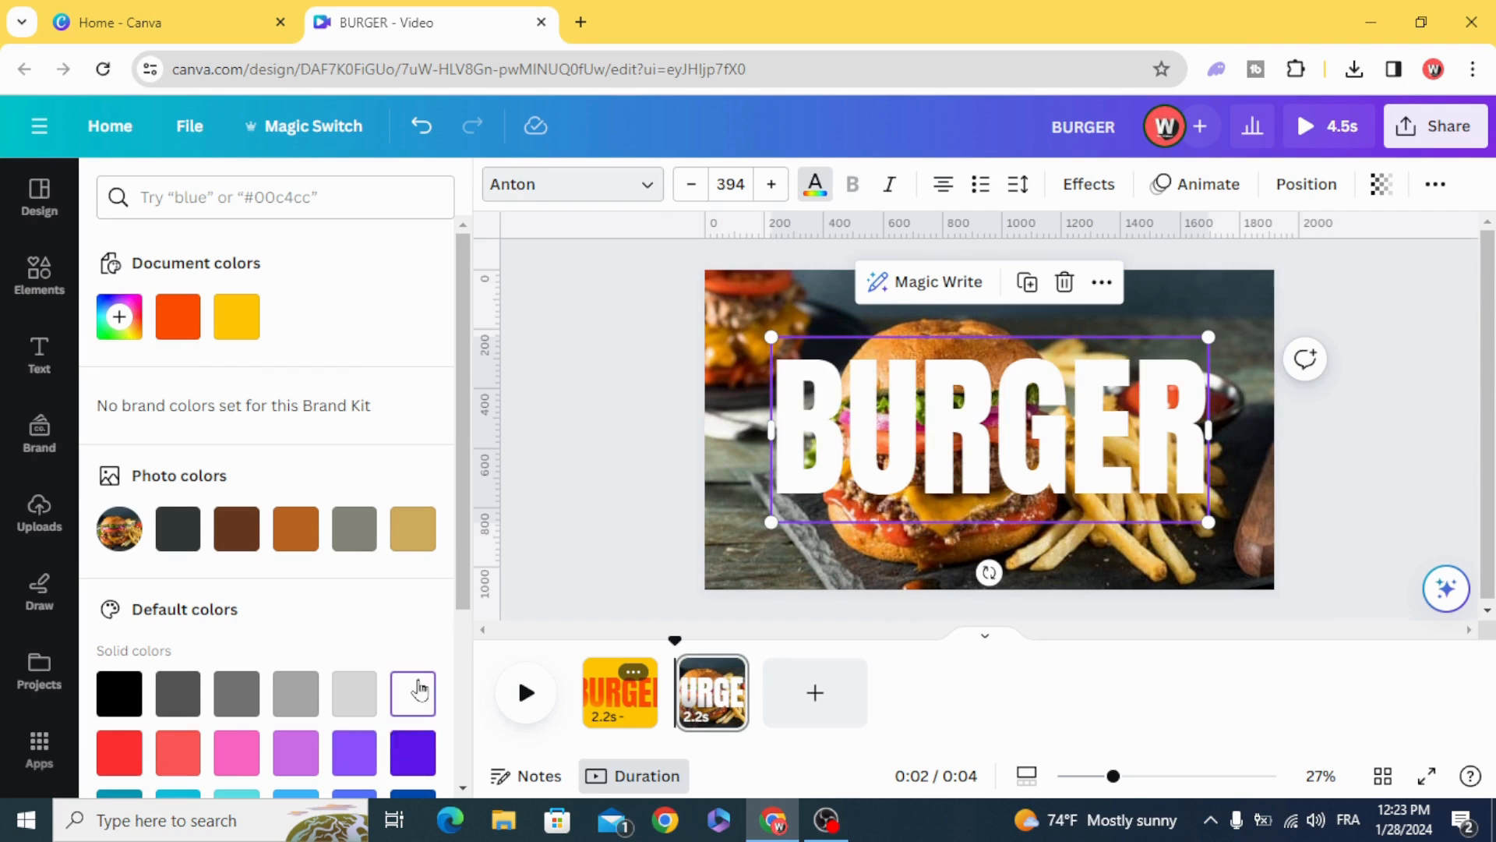
# Deselect the text and duplicate the burger-photo page as a third slide.
pyautogui.click(1089, 184)
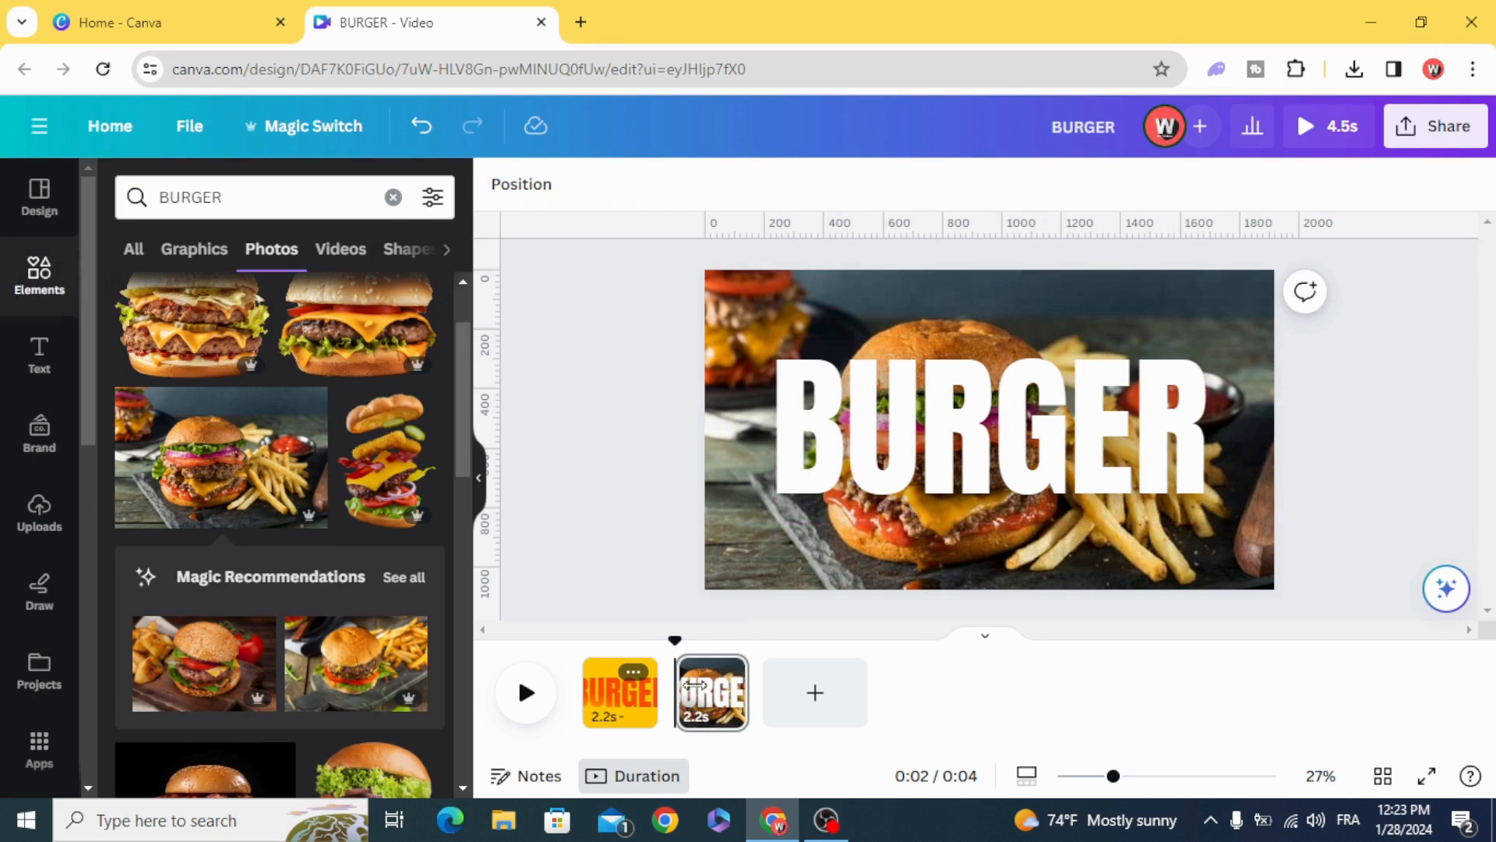
pyautogui.click(712, 692)
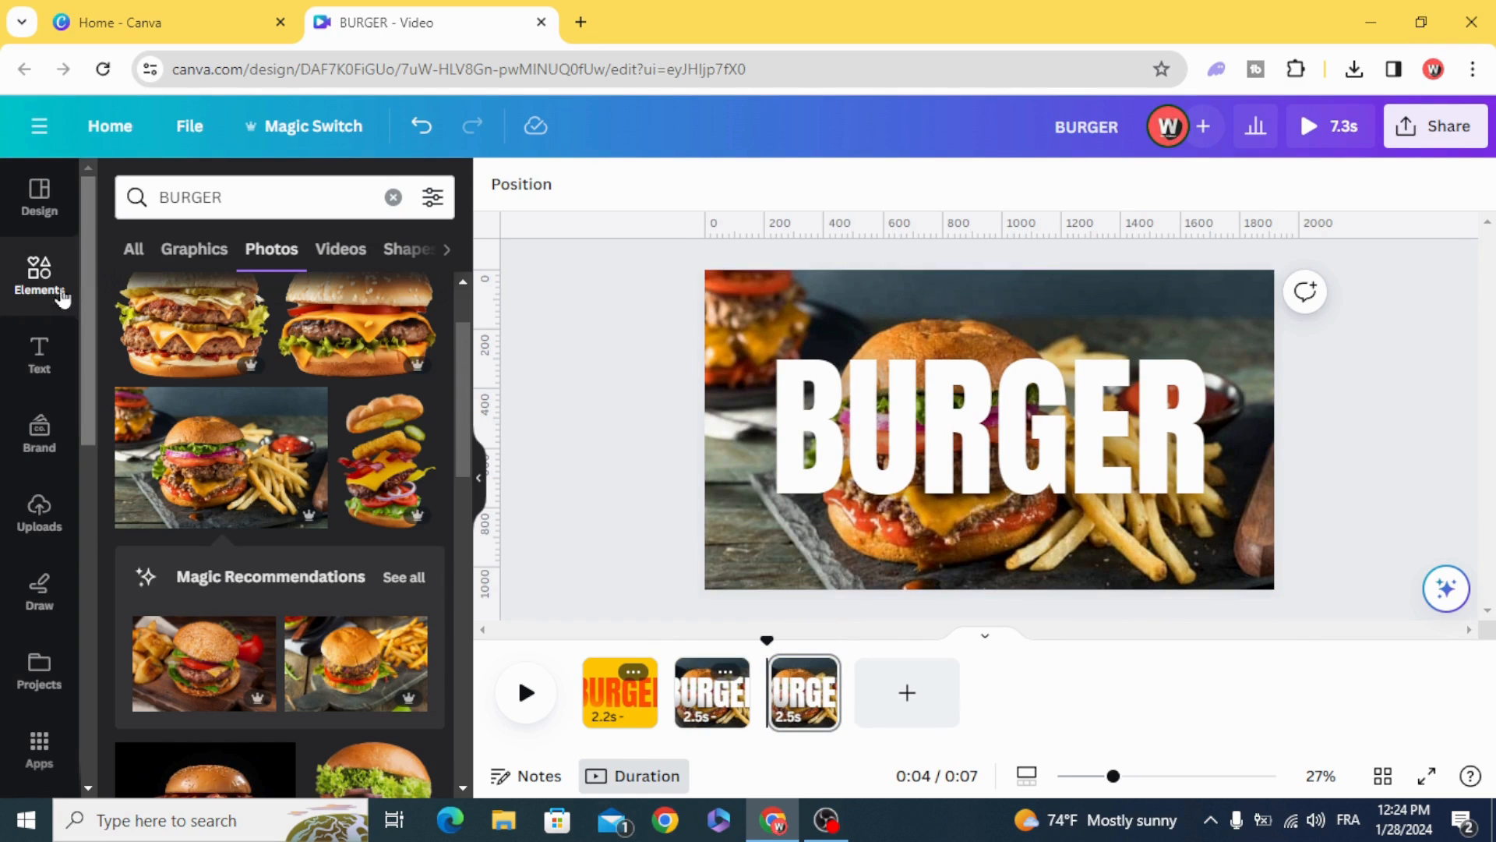
# Add a rectangle shape from Elements onto the third slide over the heading.
pyautogui.click(393, 197)
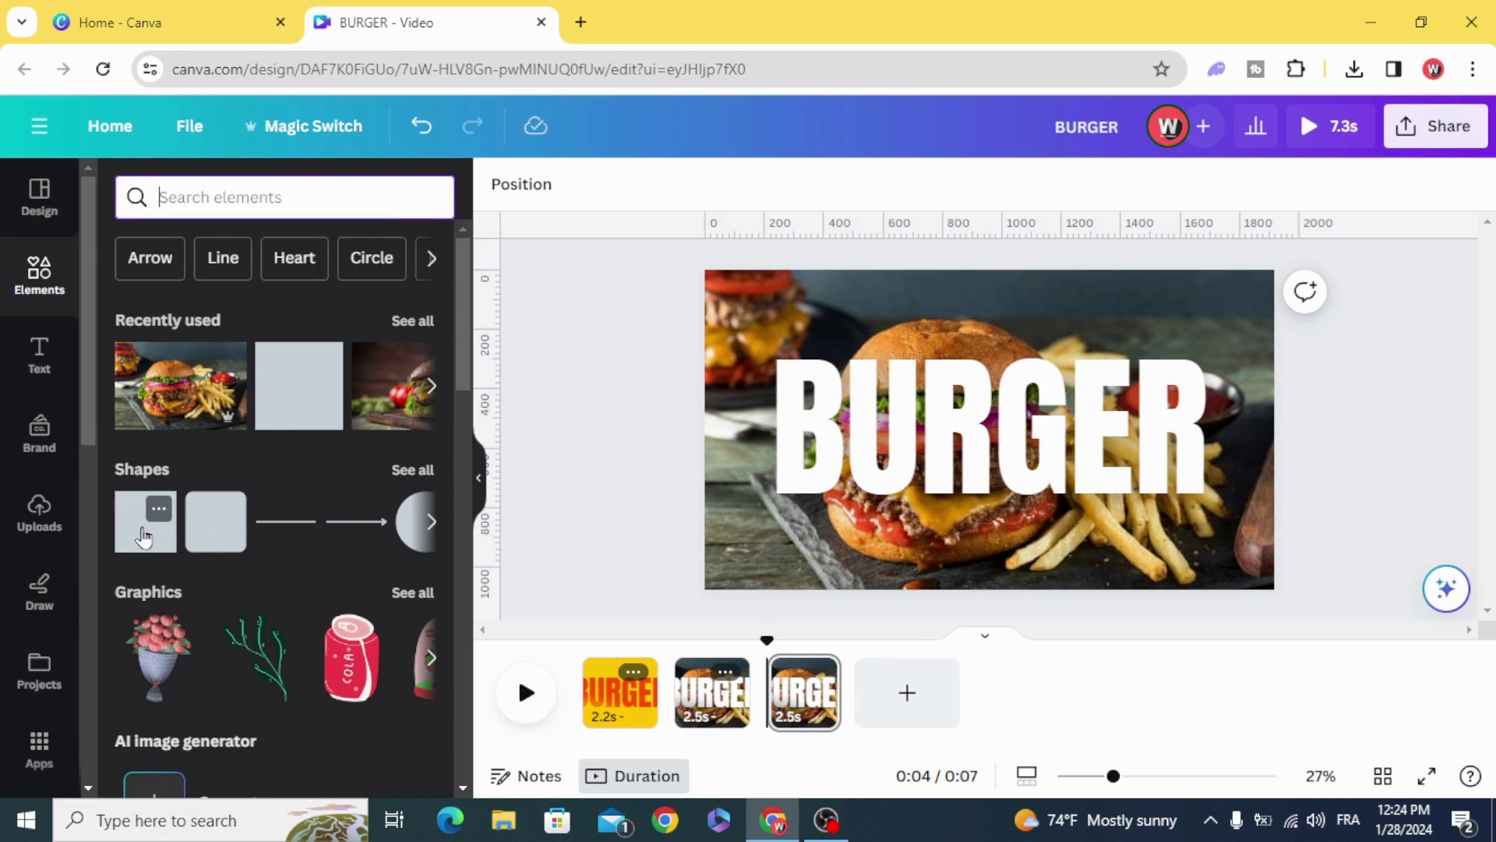
pyautogui.click(145, 521)
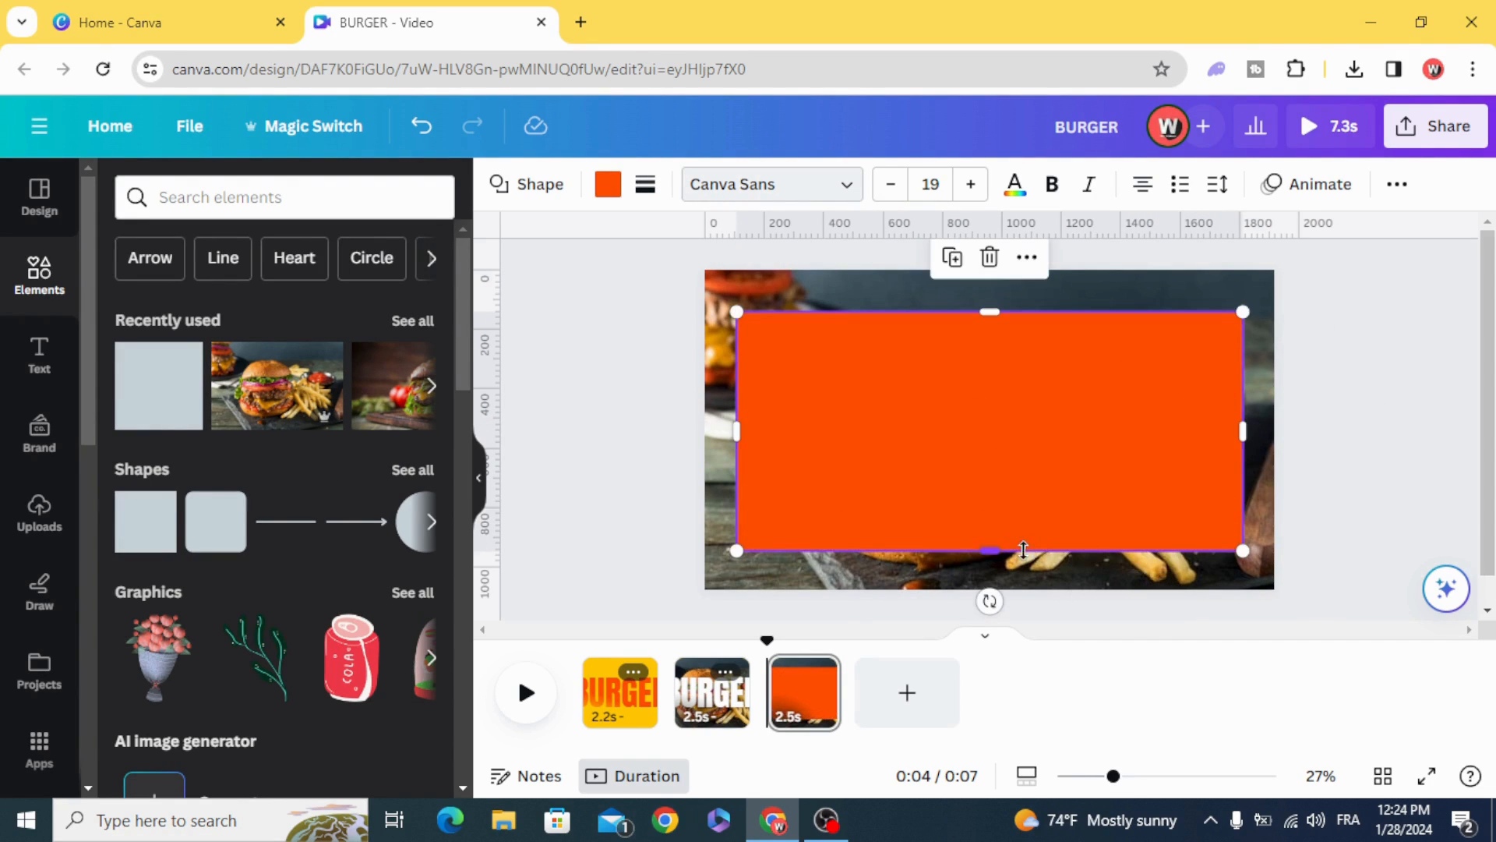
# Make the rectangle black, send it behind BURGER, and select the burger photo for removal.
pyautogui.click(607, 184)
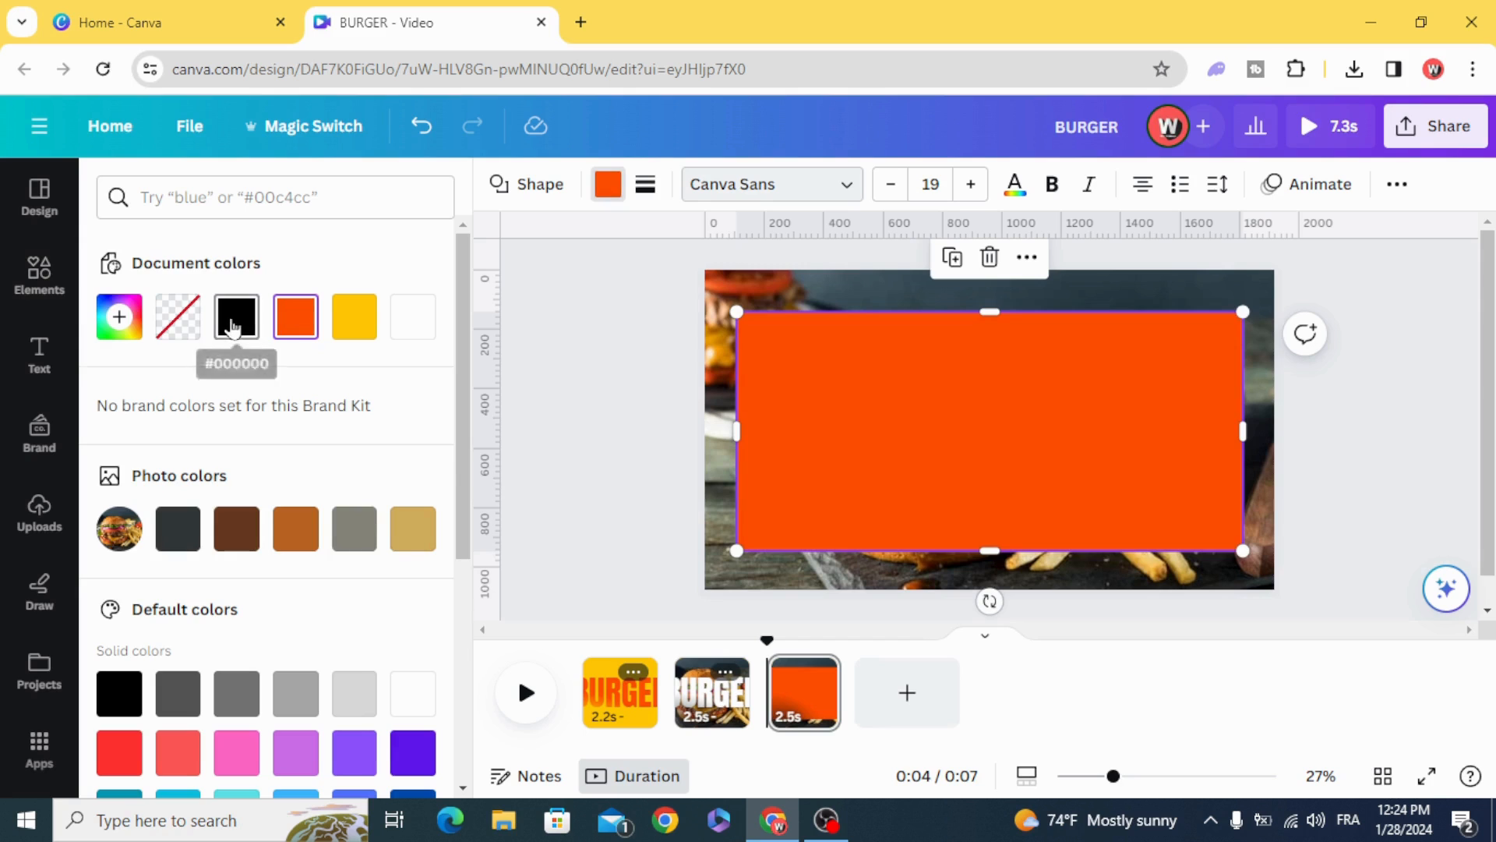
pyautogui.click(236, 318)
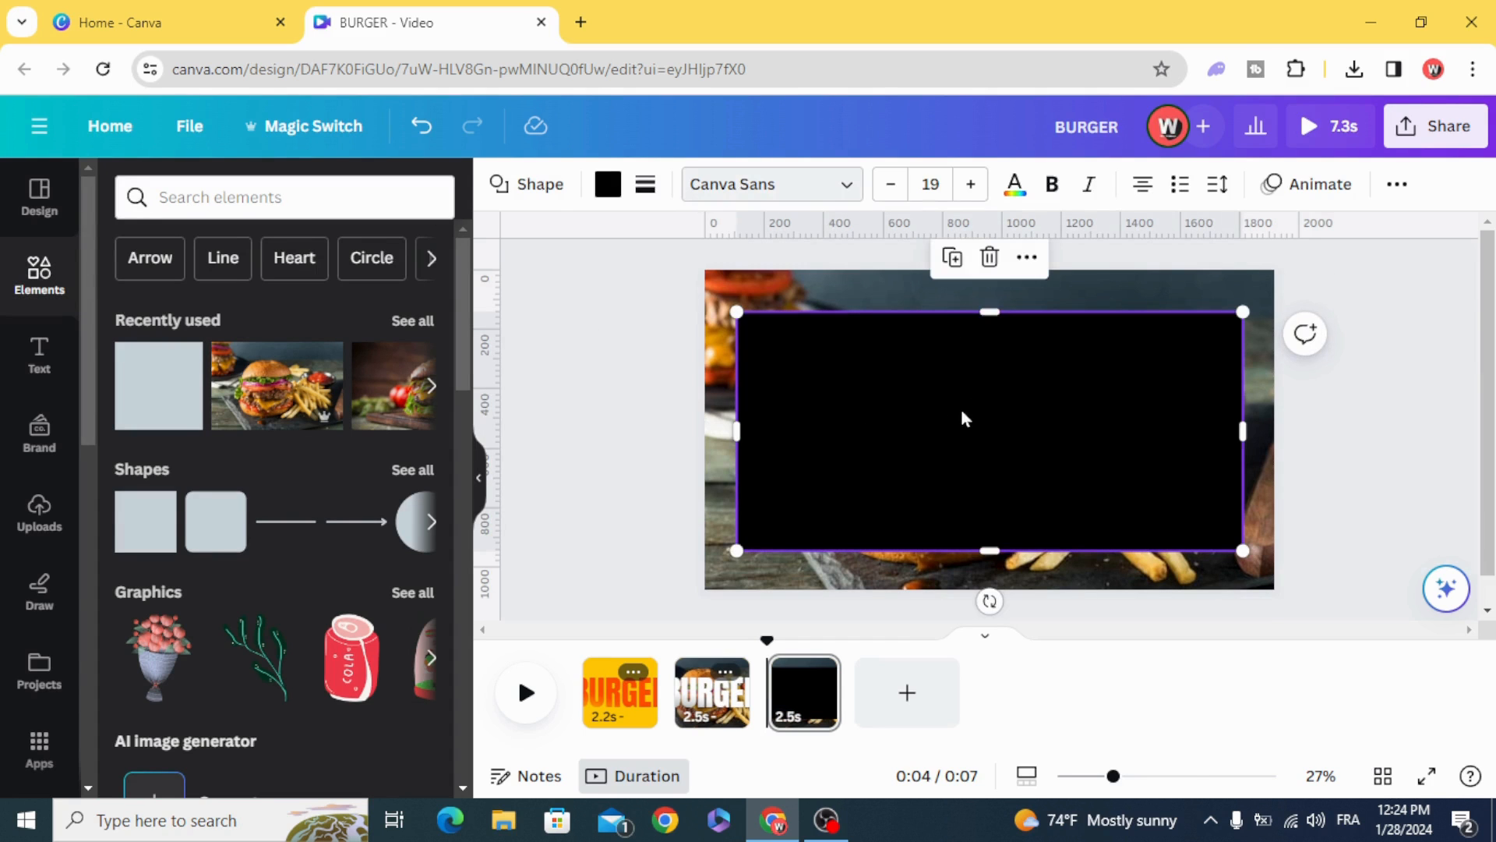
pyautogui.rightClick(965, 417)
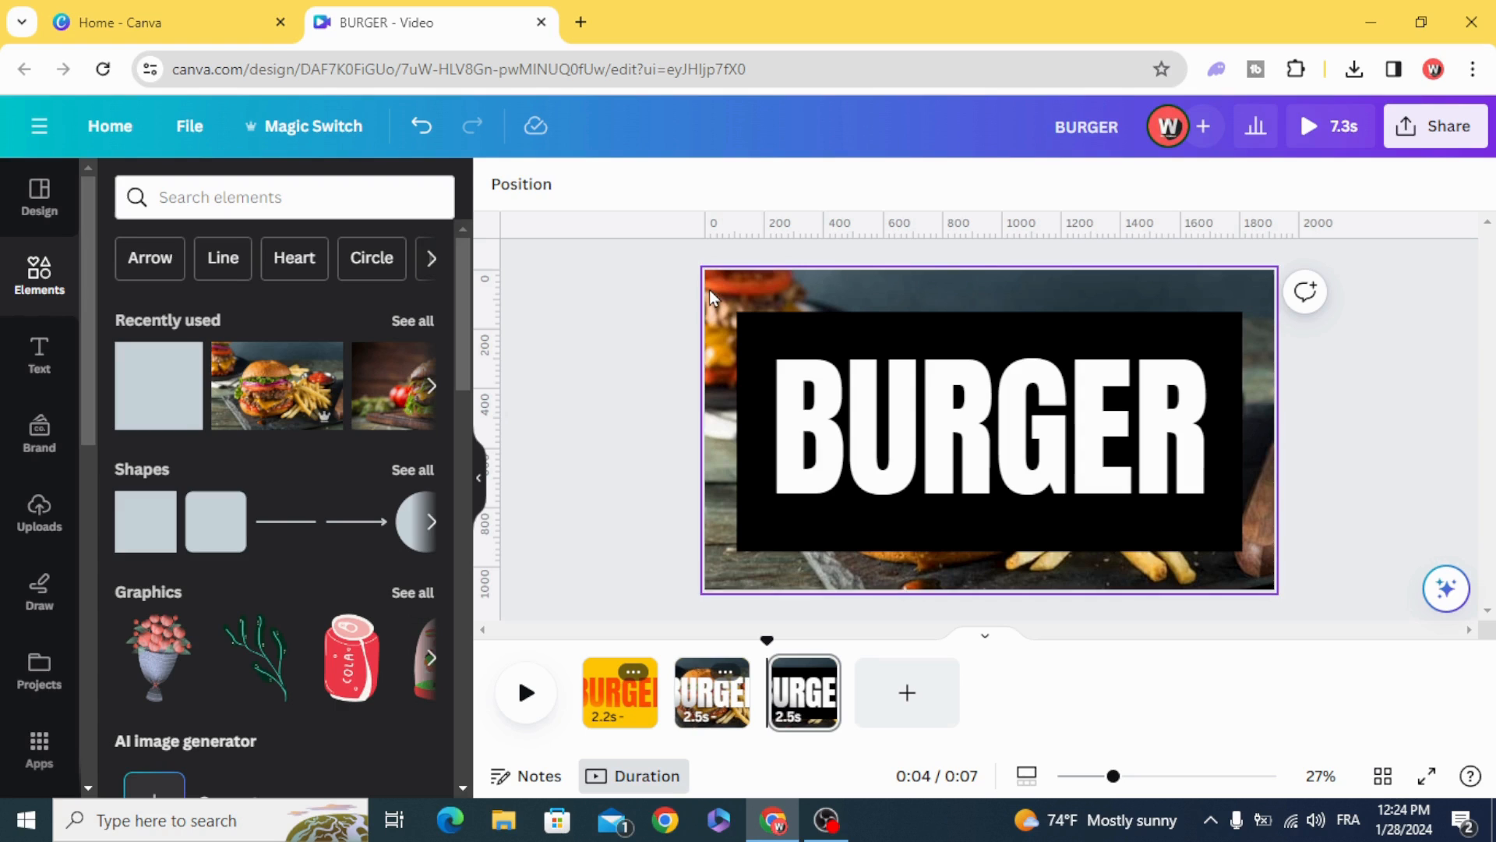
pyautogui.click(726, 294)
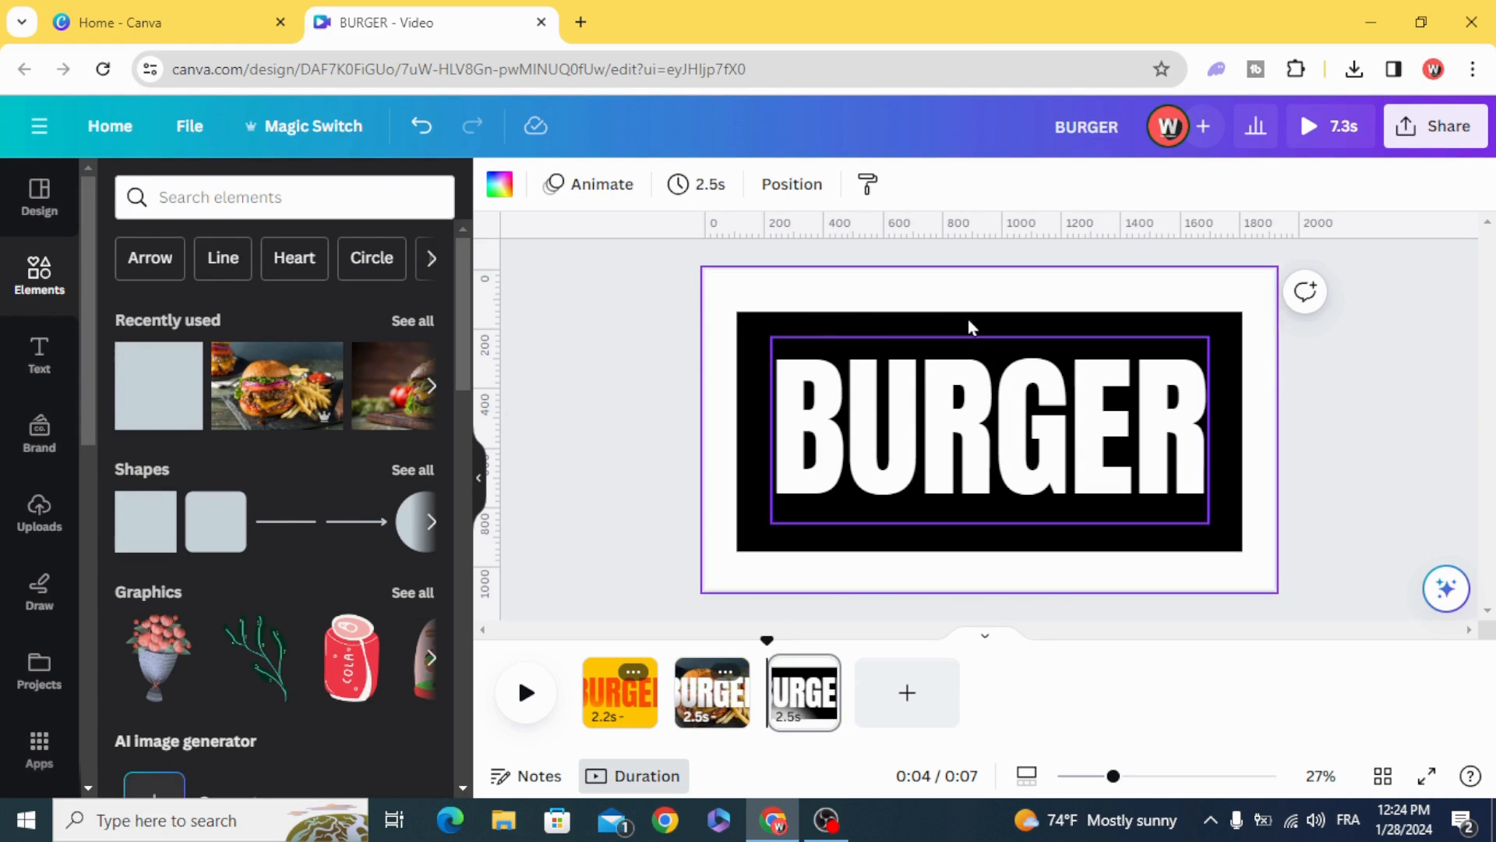
pyautogui.moveTo(920, 385)
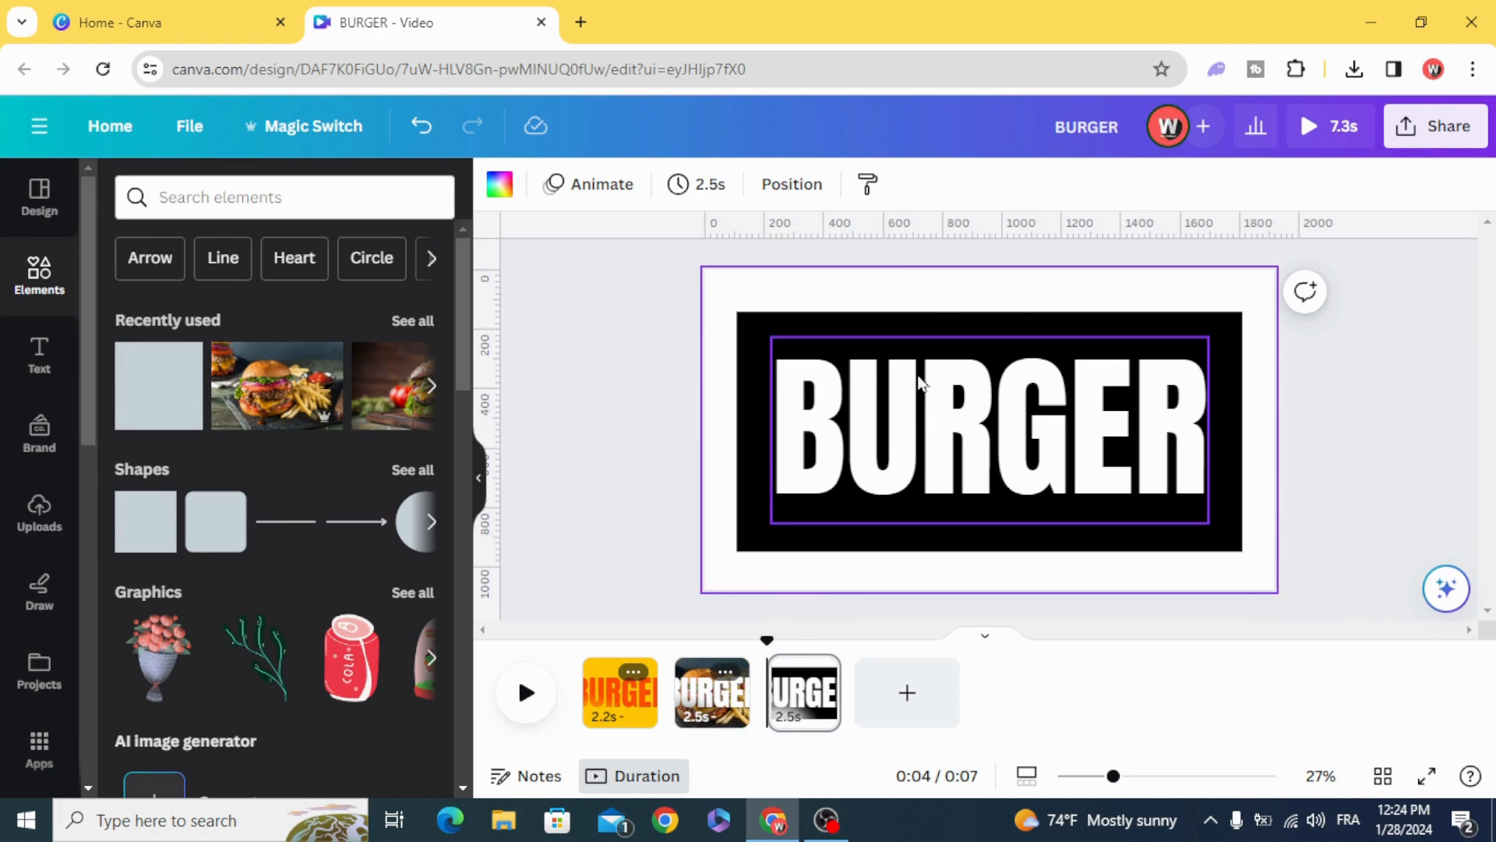
# Download the design through Share > Download with the chosen pages.
pyautogui.click(1437, 125)
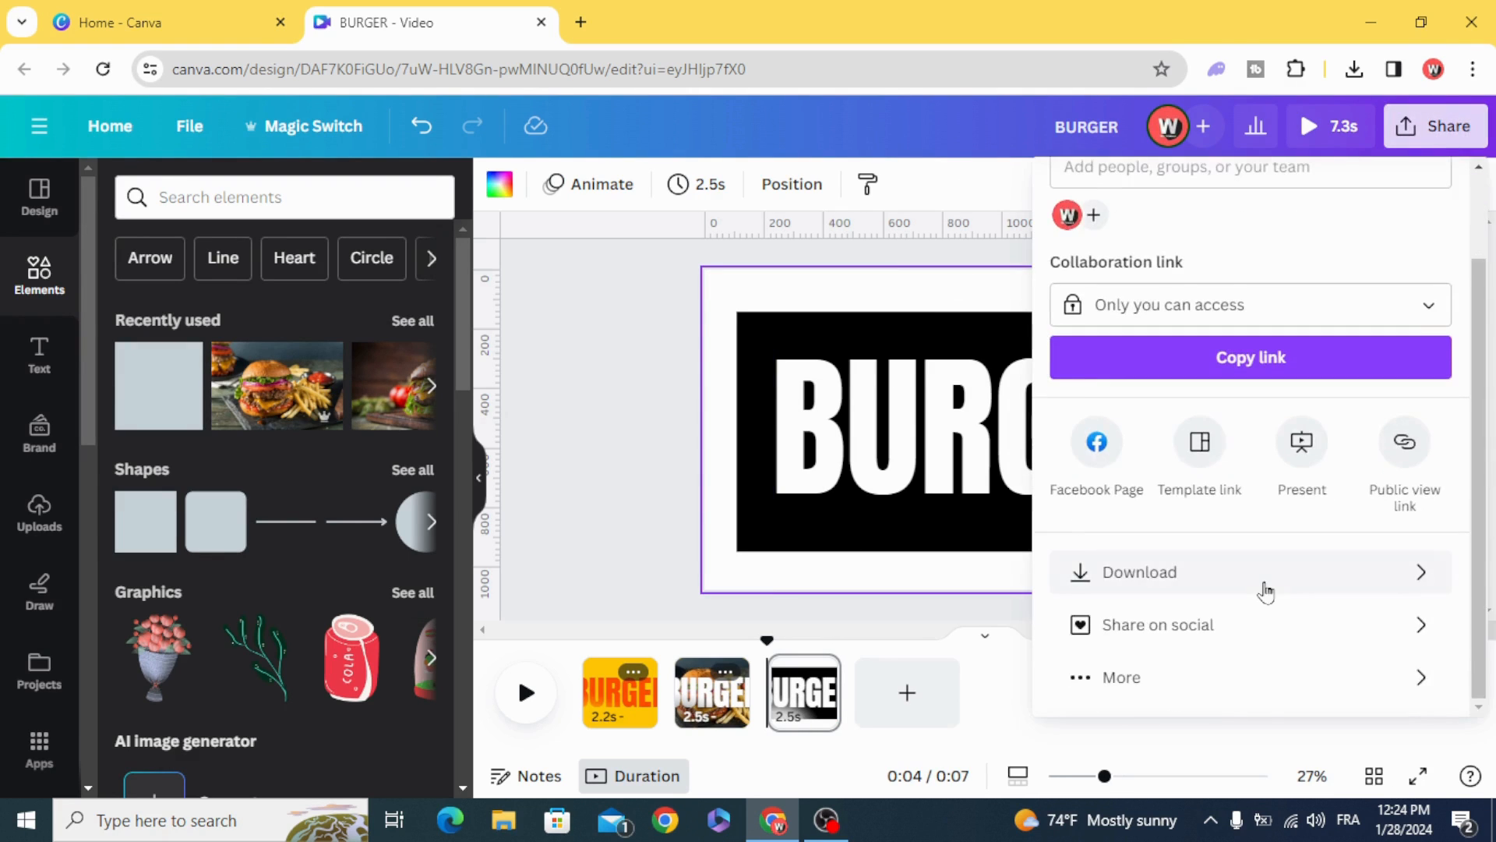
pyautogui.click(1140, 572)
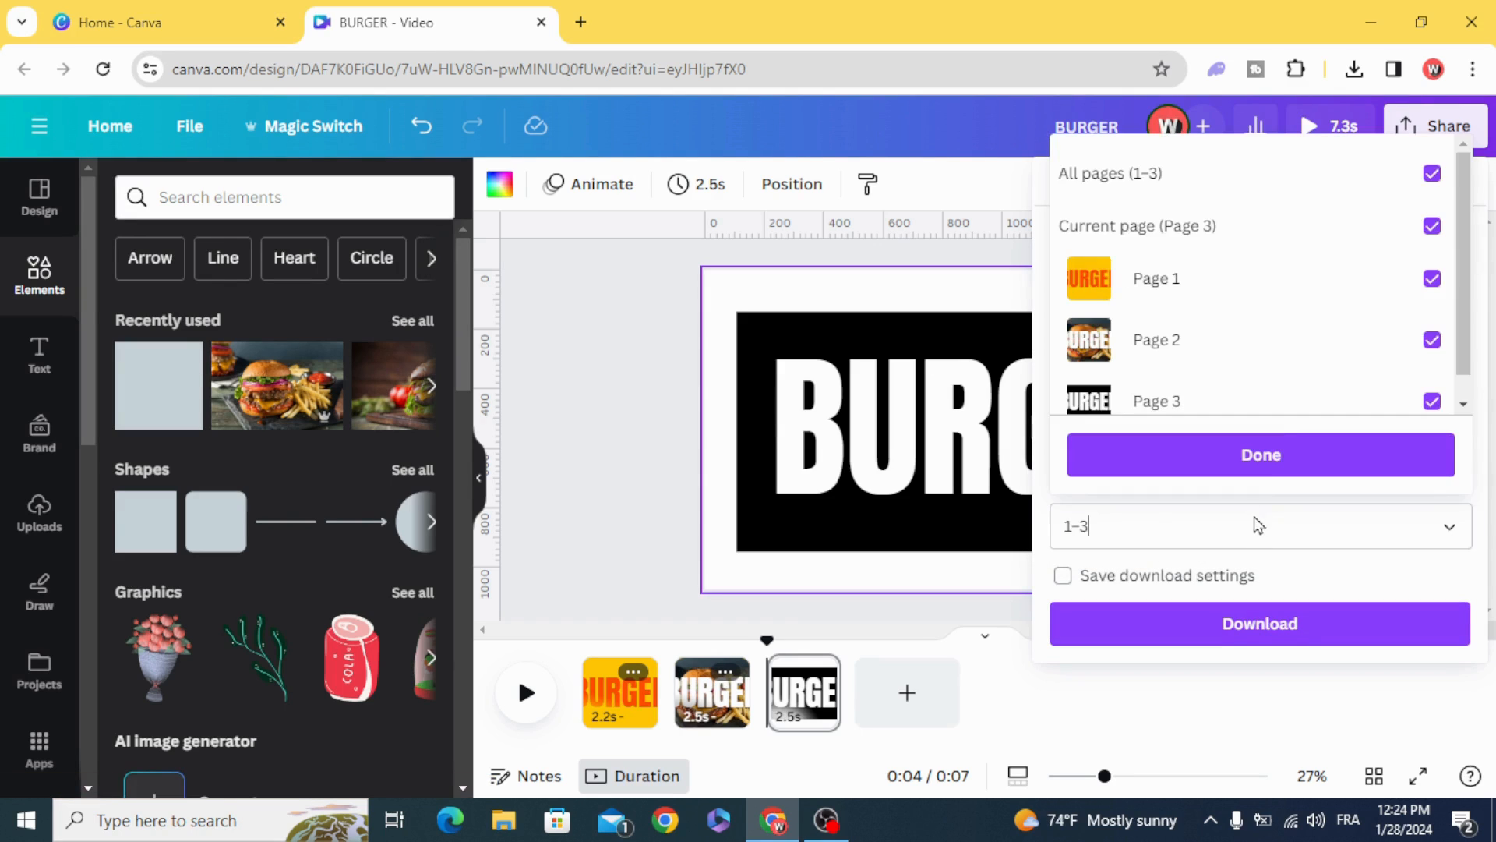
pyautogui.click(1432, 173)
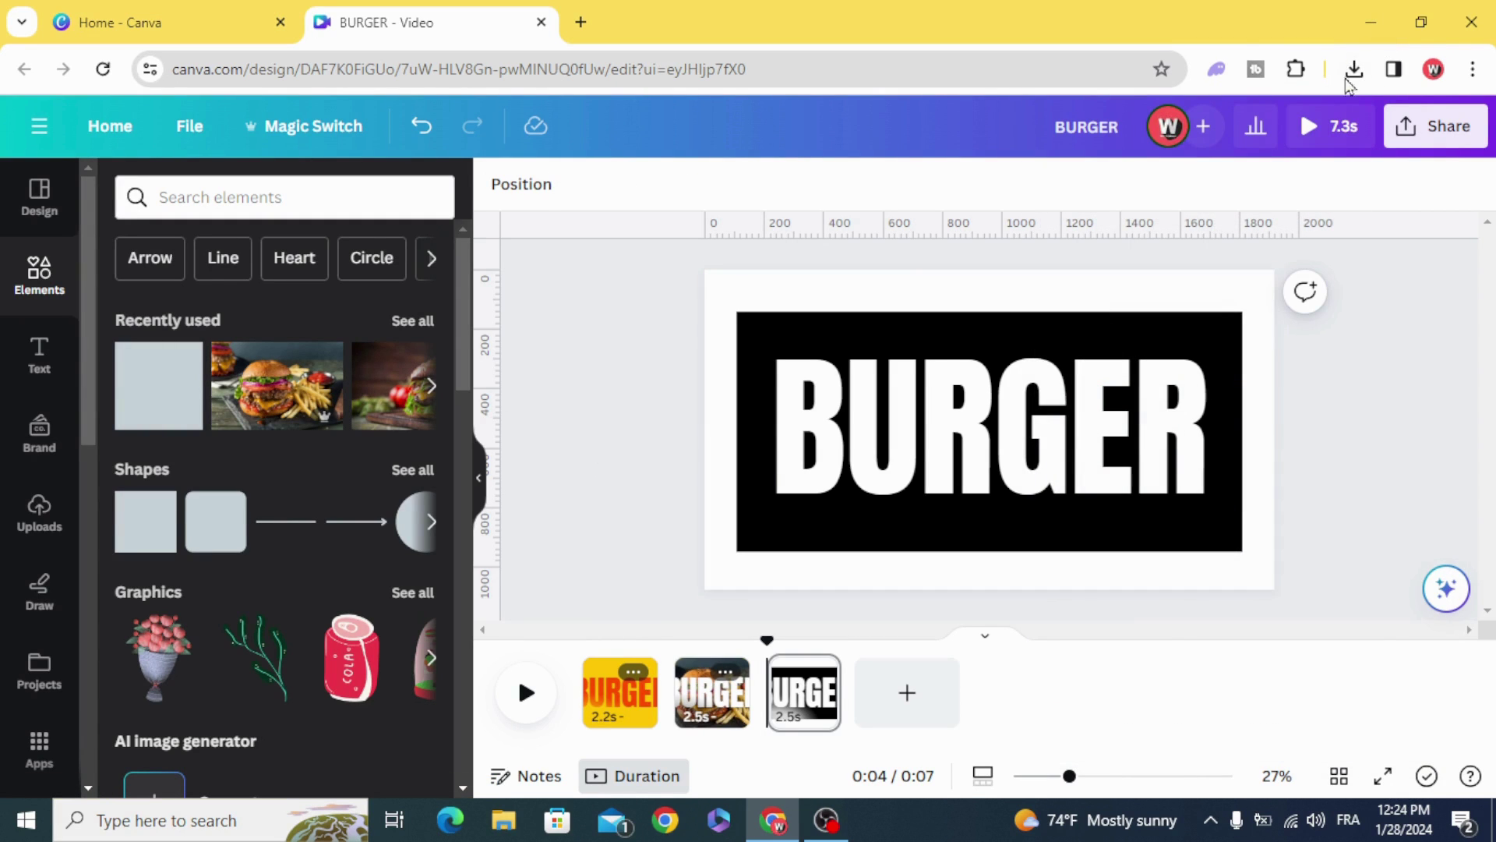
# Confirm the BURGER download finished, then bring up the third slide.
pyautogui.click(1354, 70)
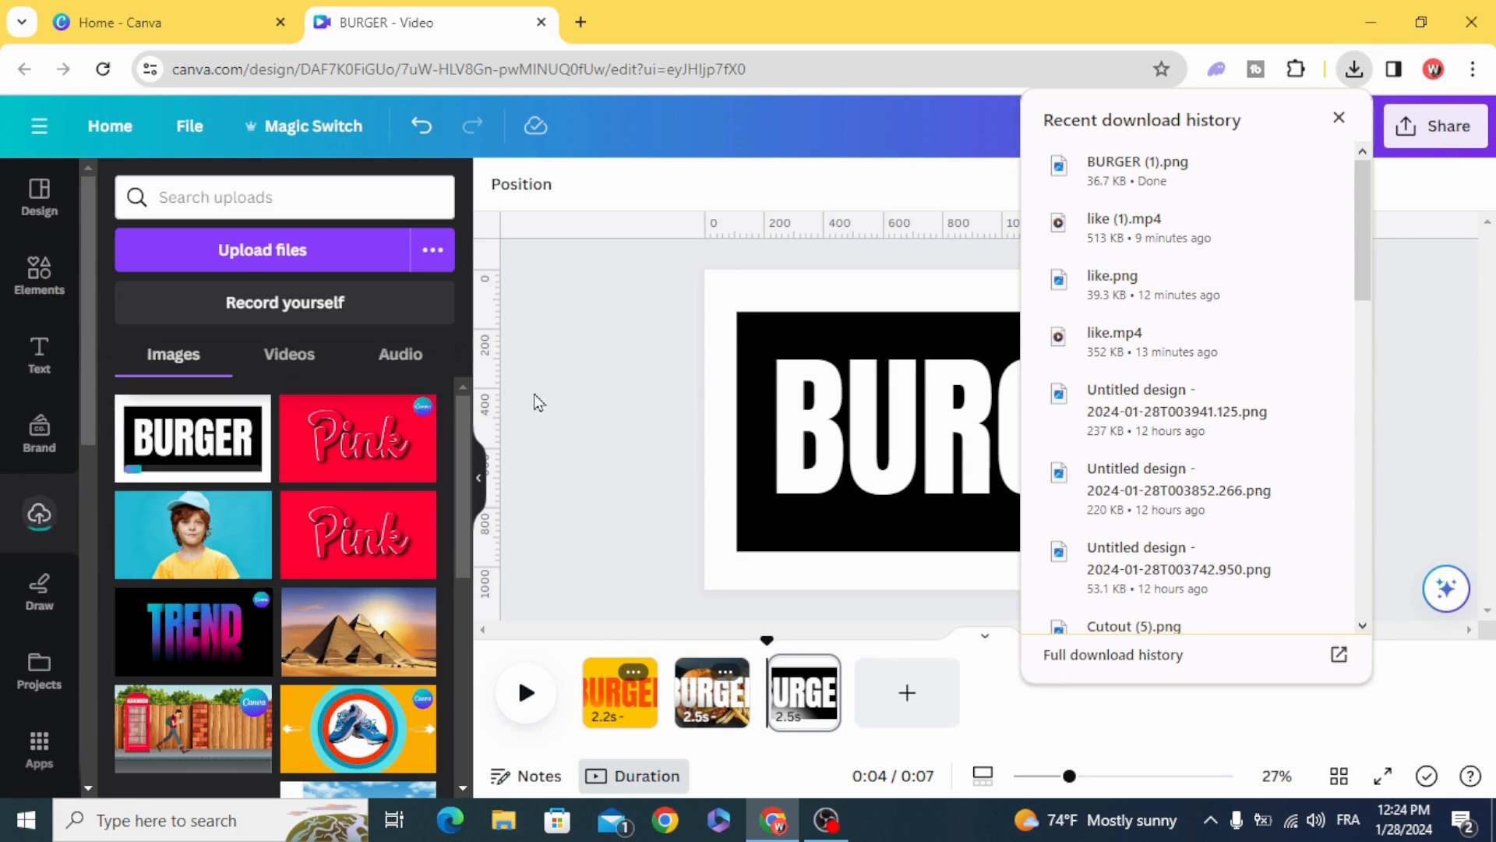
pyautogui.click(1339, 117)
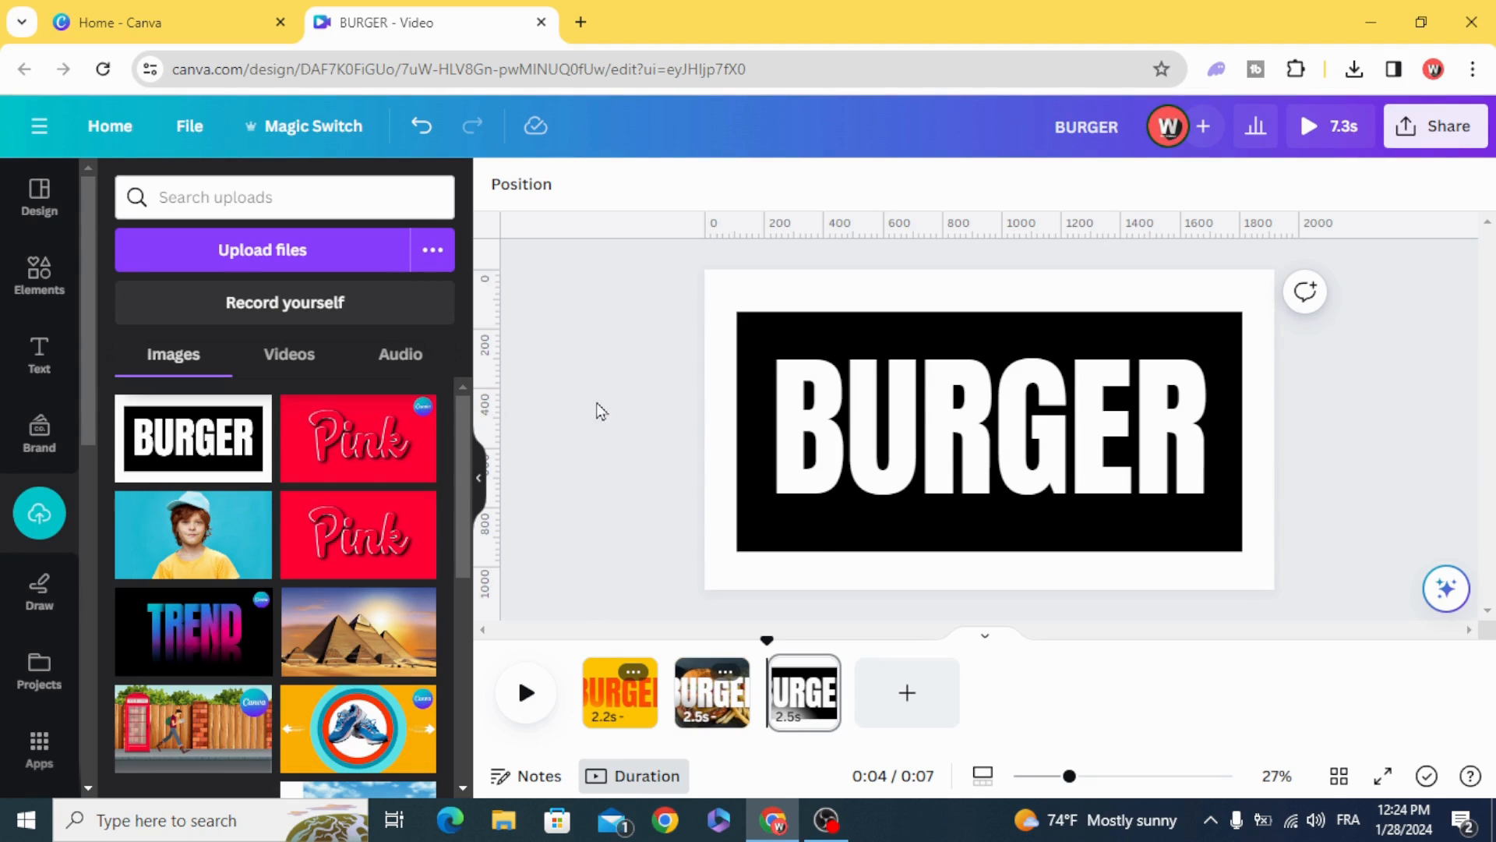
pyautogui.moveTo(815, 692)
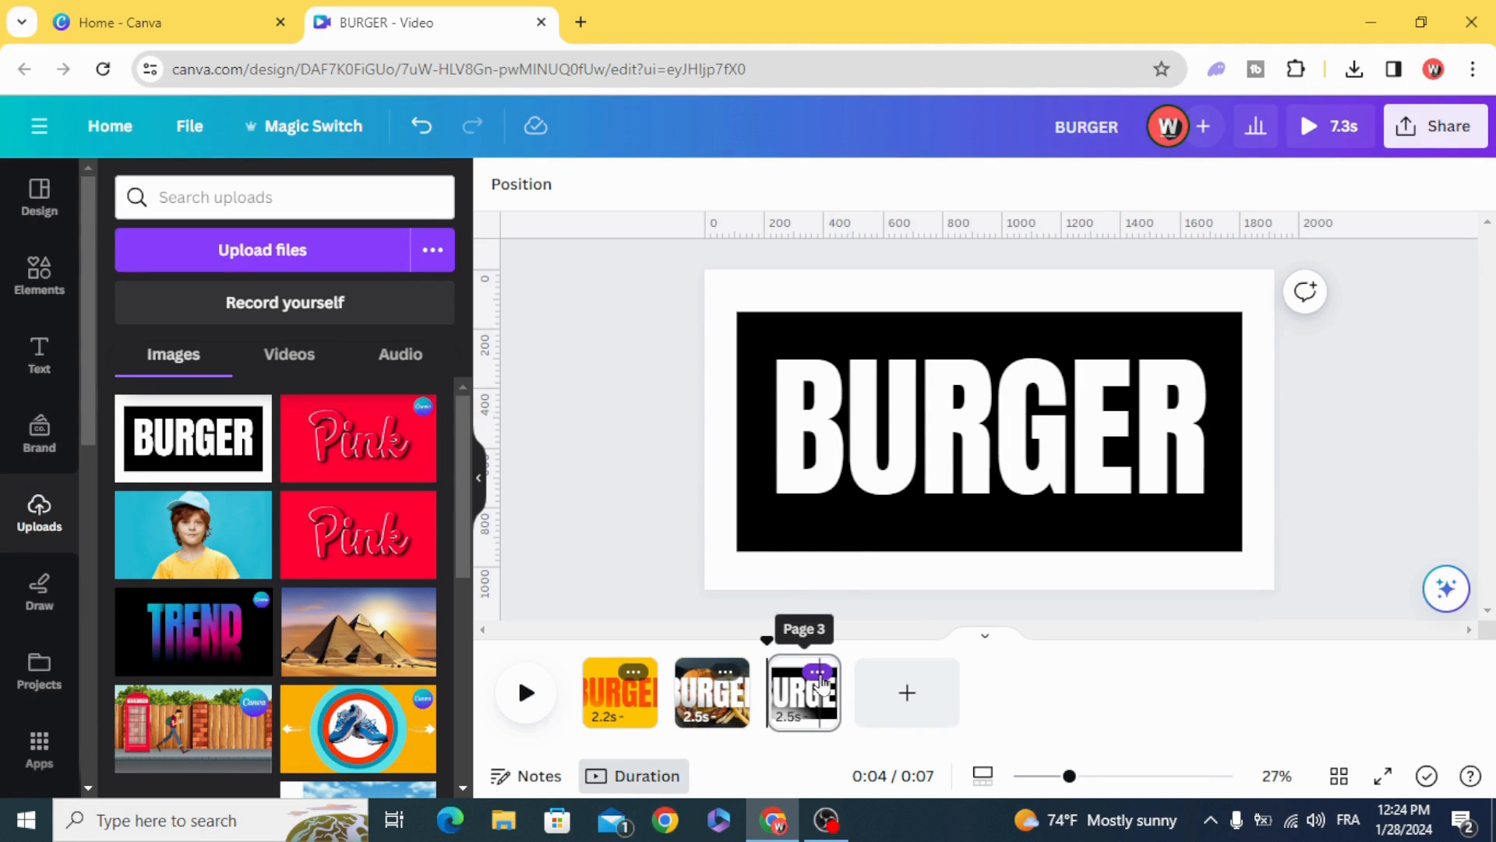
pyautogui.click(813, 672)
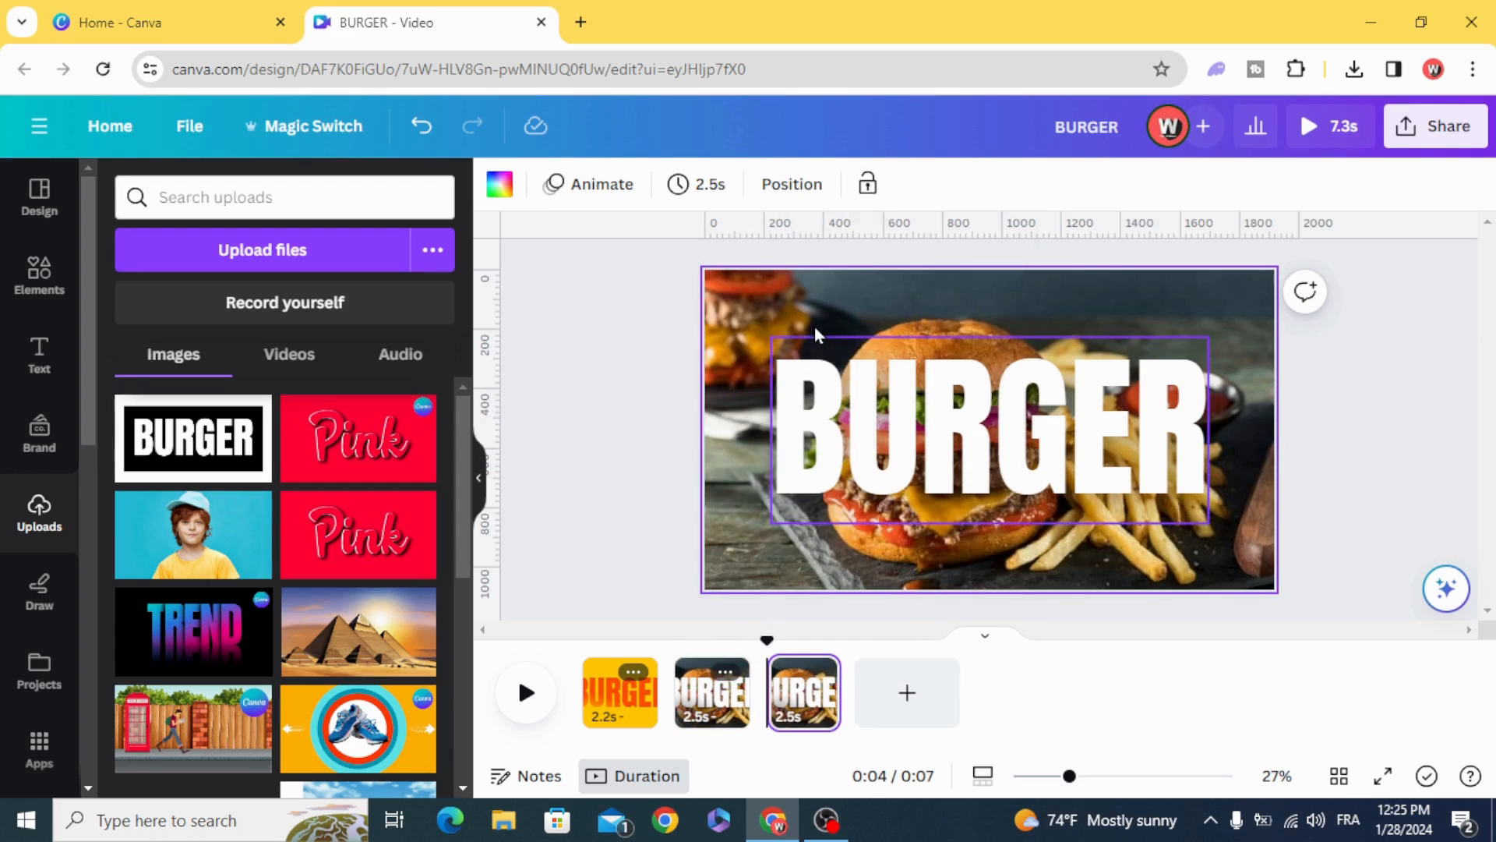
# Add the uploaded black-and-white BURGER image over the burger photo and open its photo effects.
pyautogui.click(986, 430)
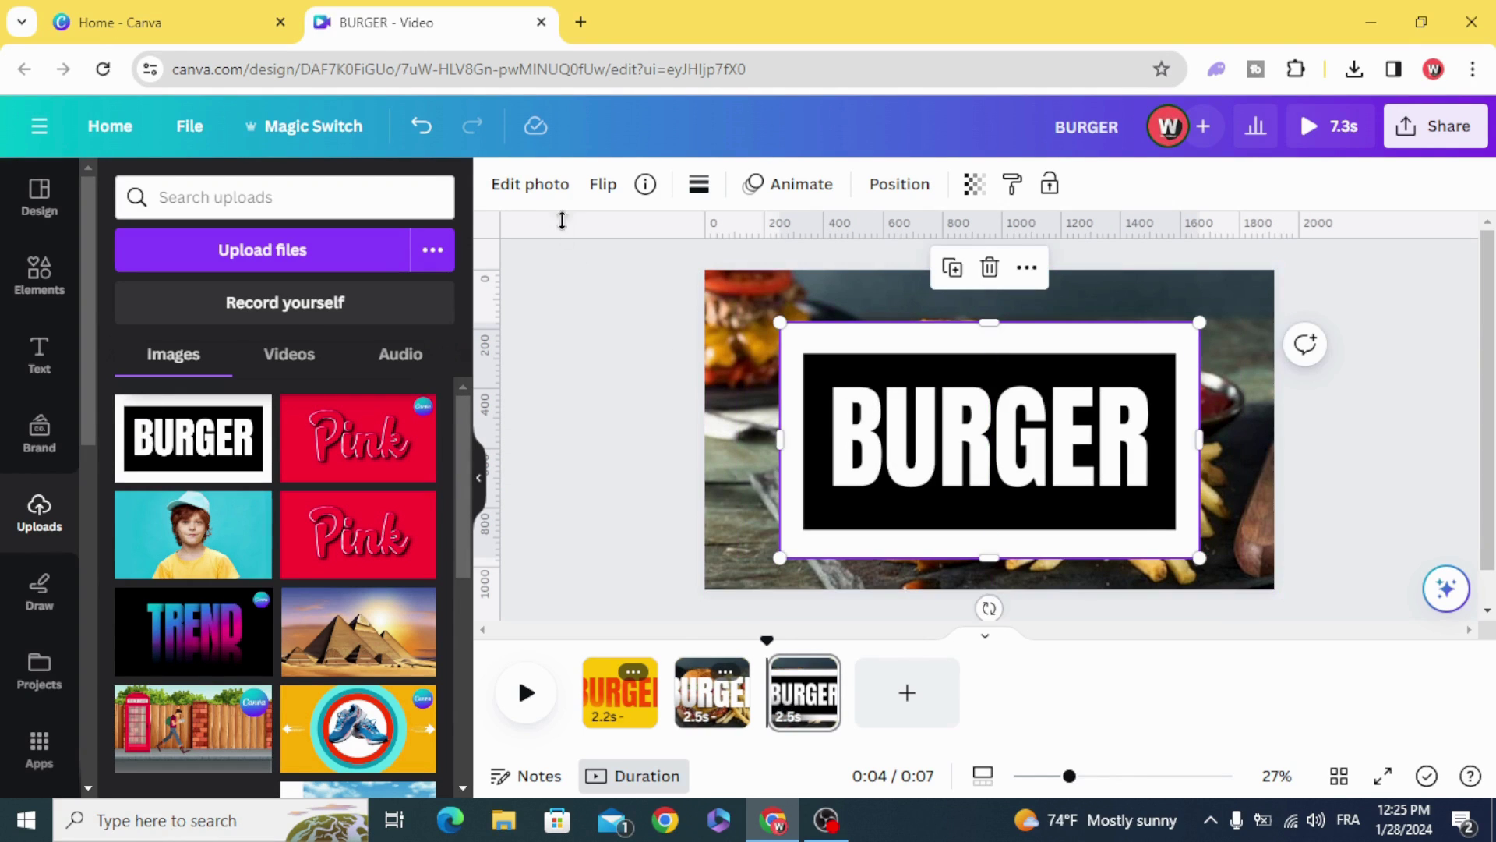
pyautogui.click(530, 185)
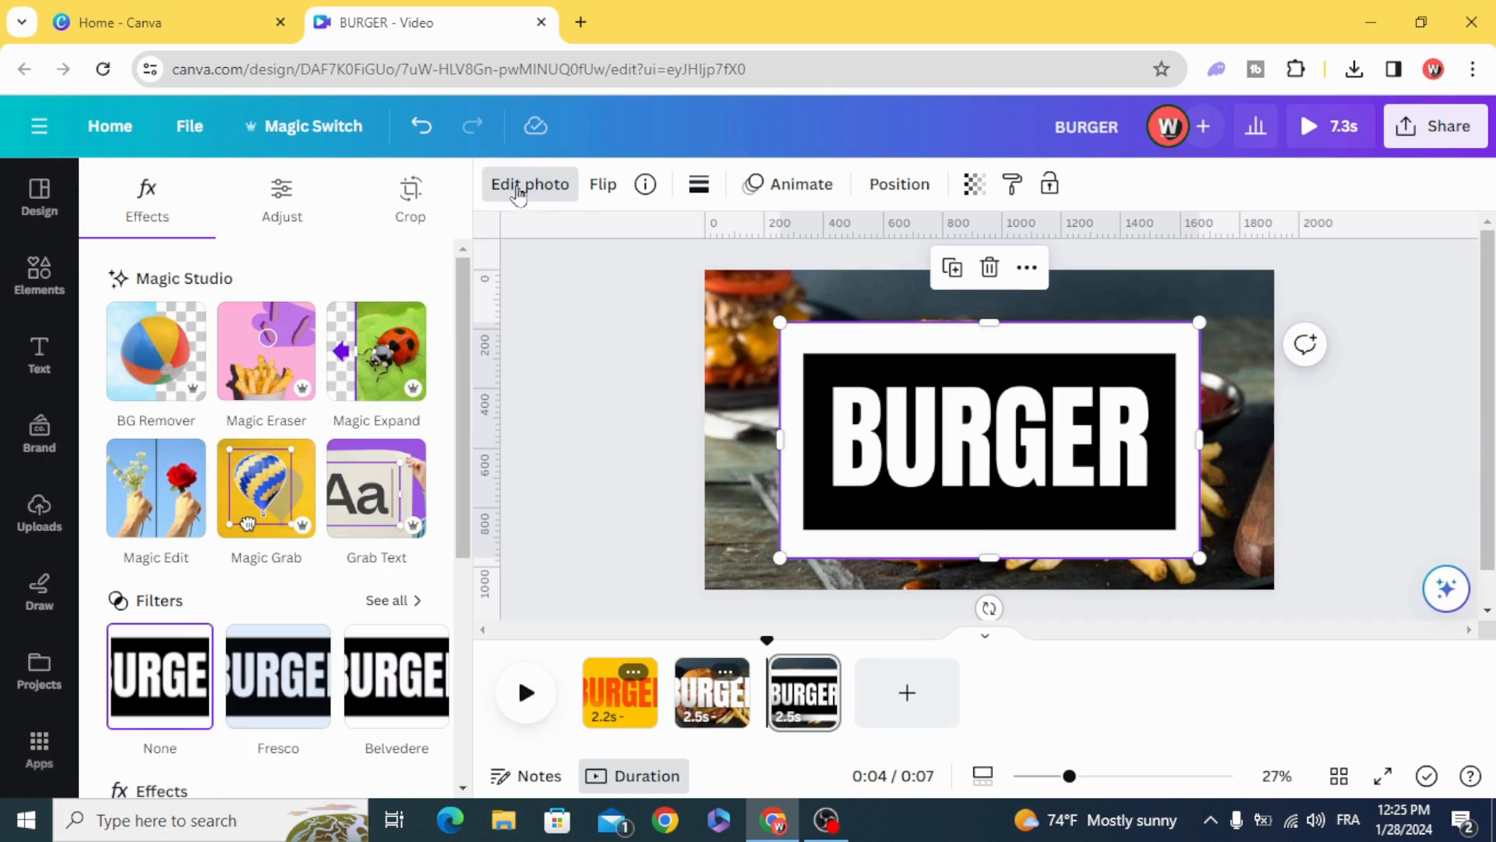
# Apply BG Remover to the BURGER image and stretch the cut-out letters across the slide.
pyautogui.click(155, 350)
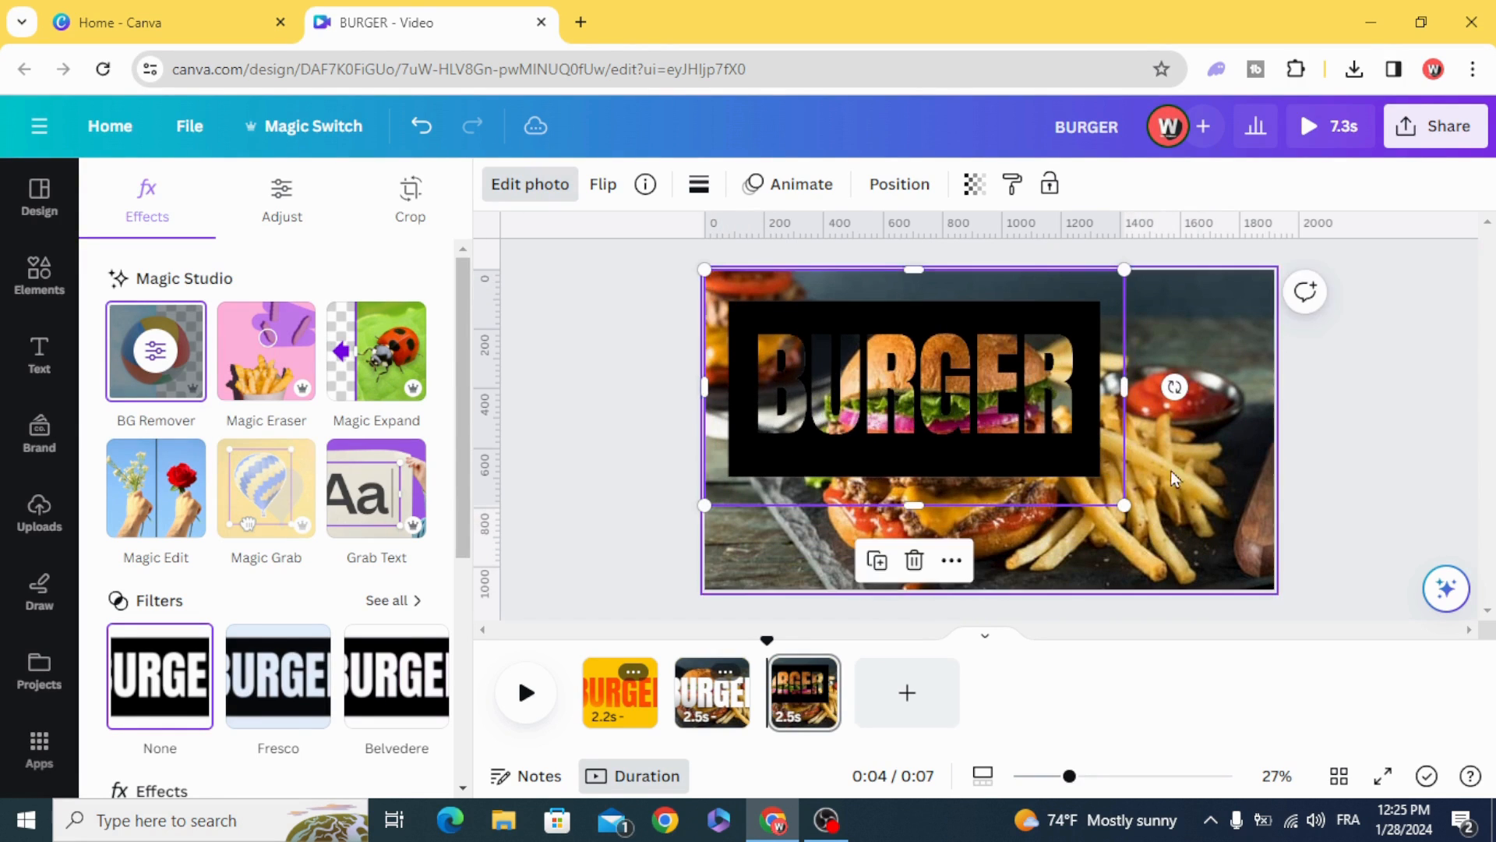
pyautogui.moveTo(1123, 506); pyautogui.dragTo(1183, 539)
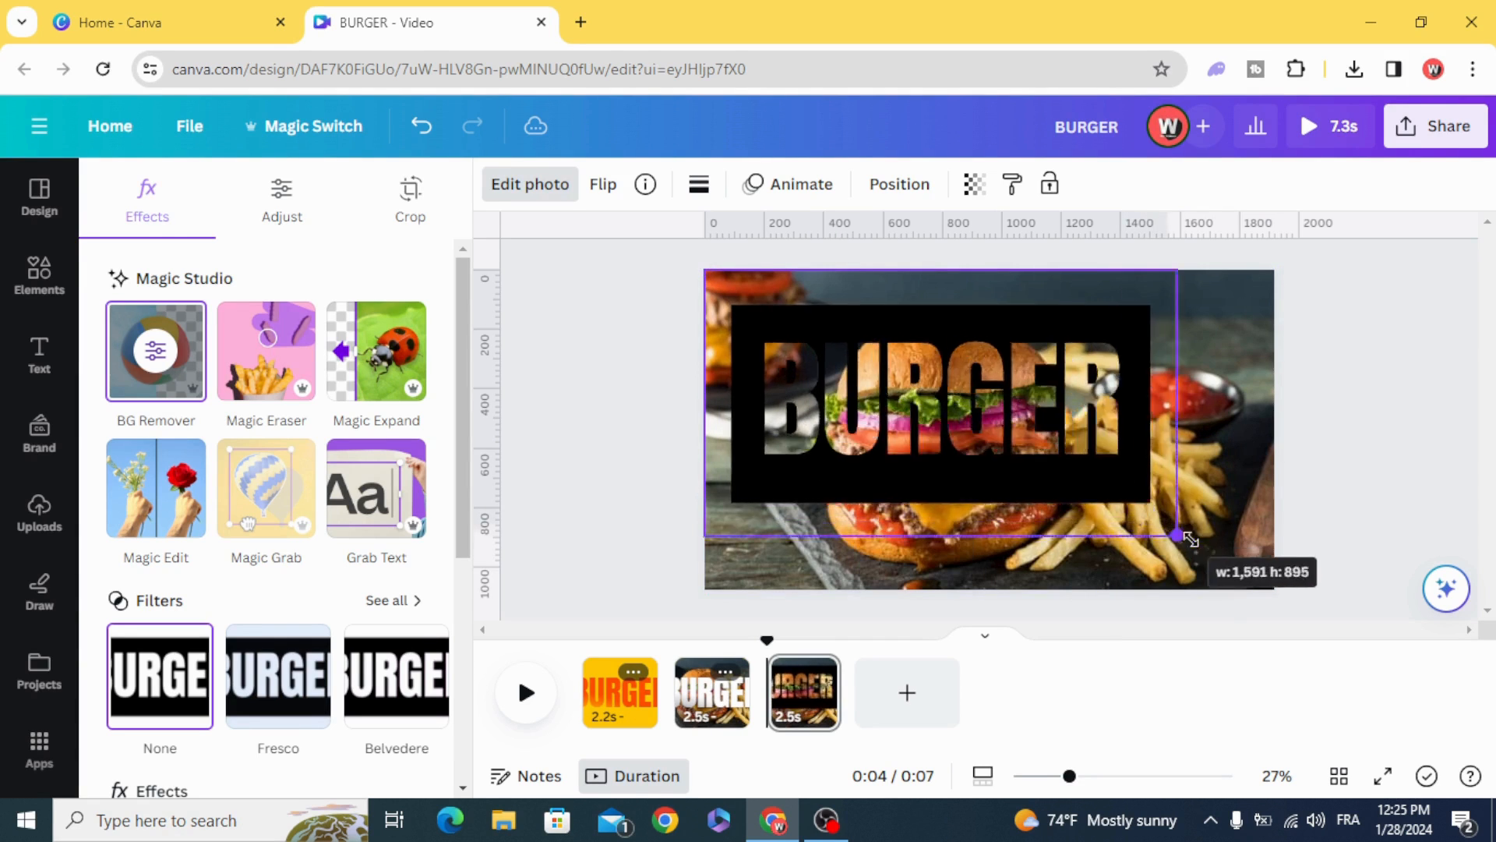
pyautogui.moveTo(1183, 539); pyautogui.dragTo(1274, 589)
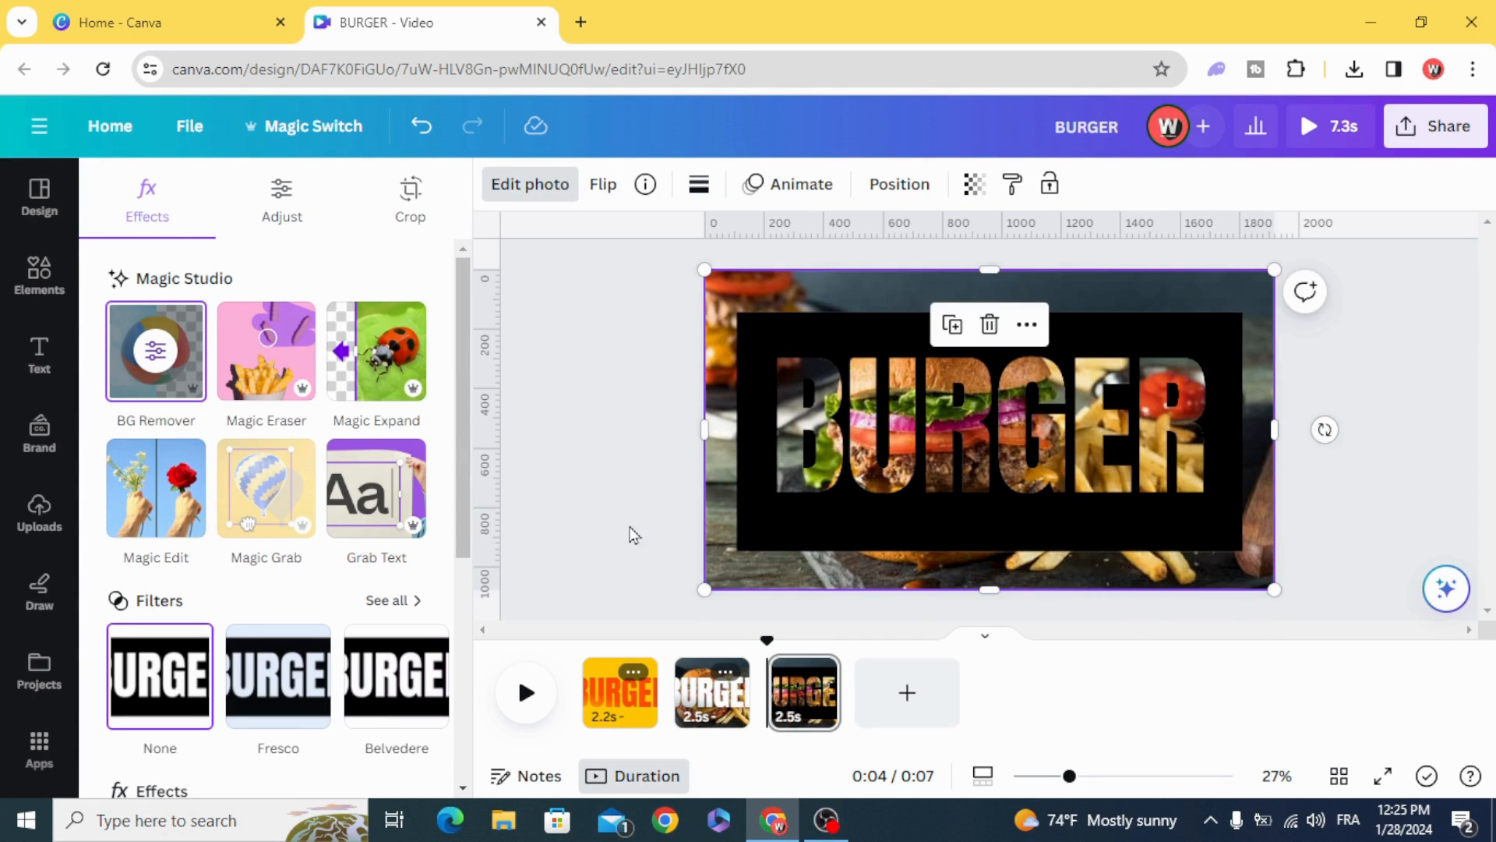
pyautogui.click(39, 272)
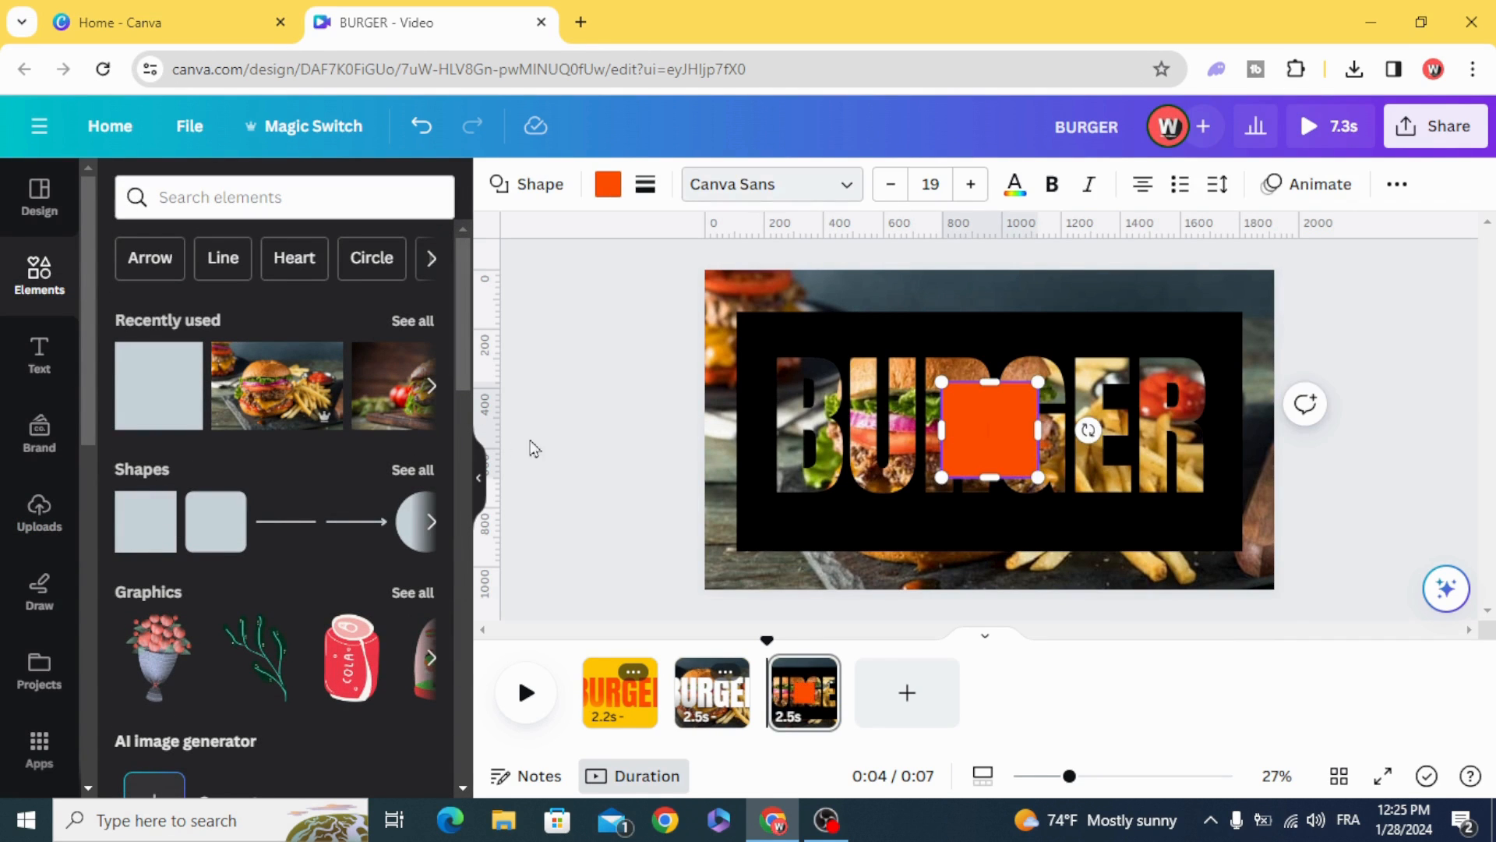
# Turn a square into a black bar along the top edge to mask the photo.
pyautogui.moveTo(988, 428); pyautogui.dragTo(752, 319)
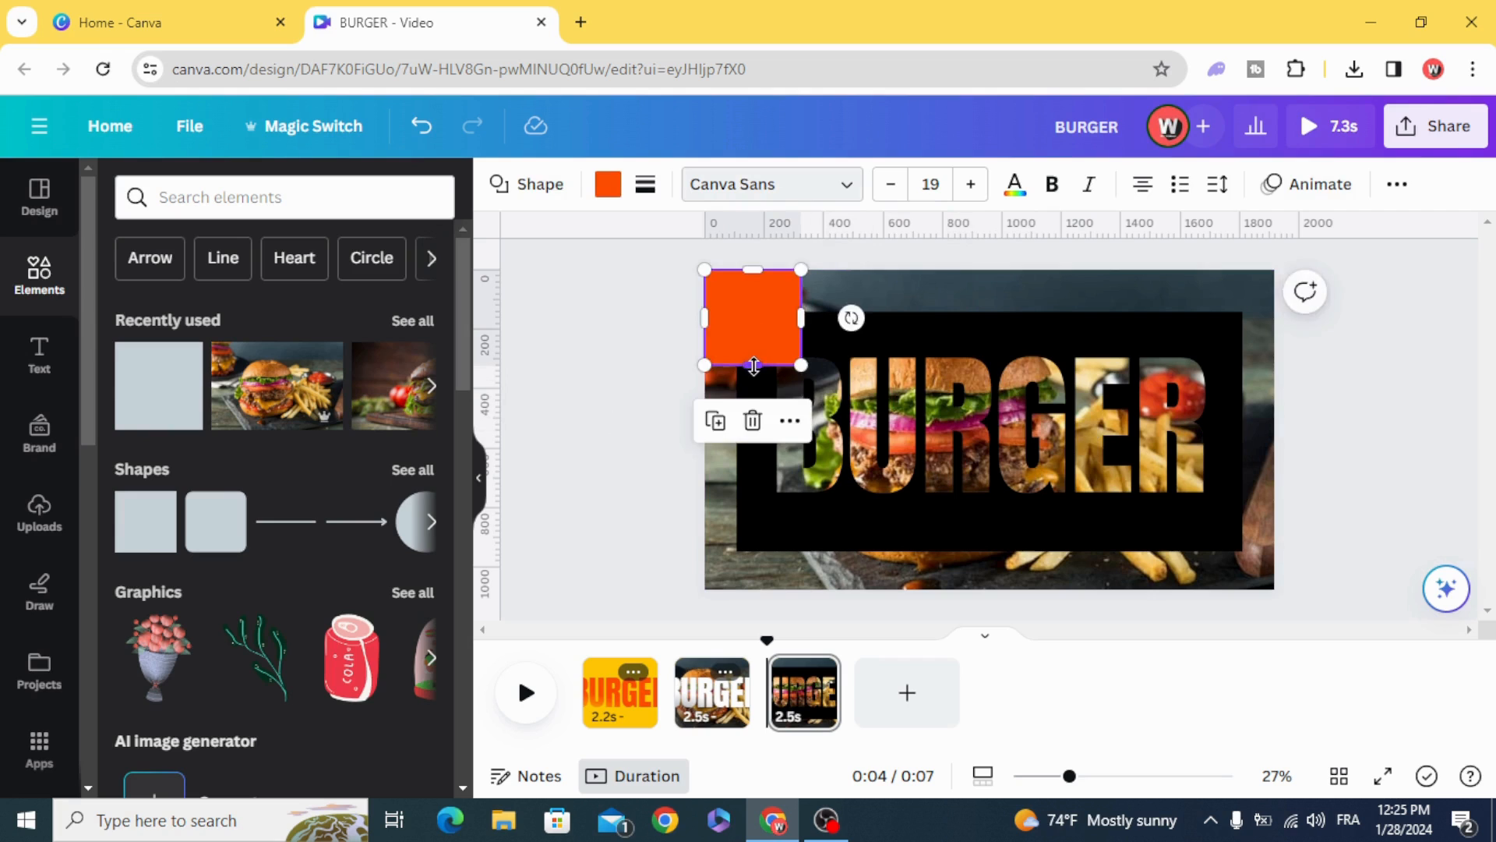
pyautogui.moveTo(802, 318); pyautogui.dragTo(1246, 304)
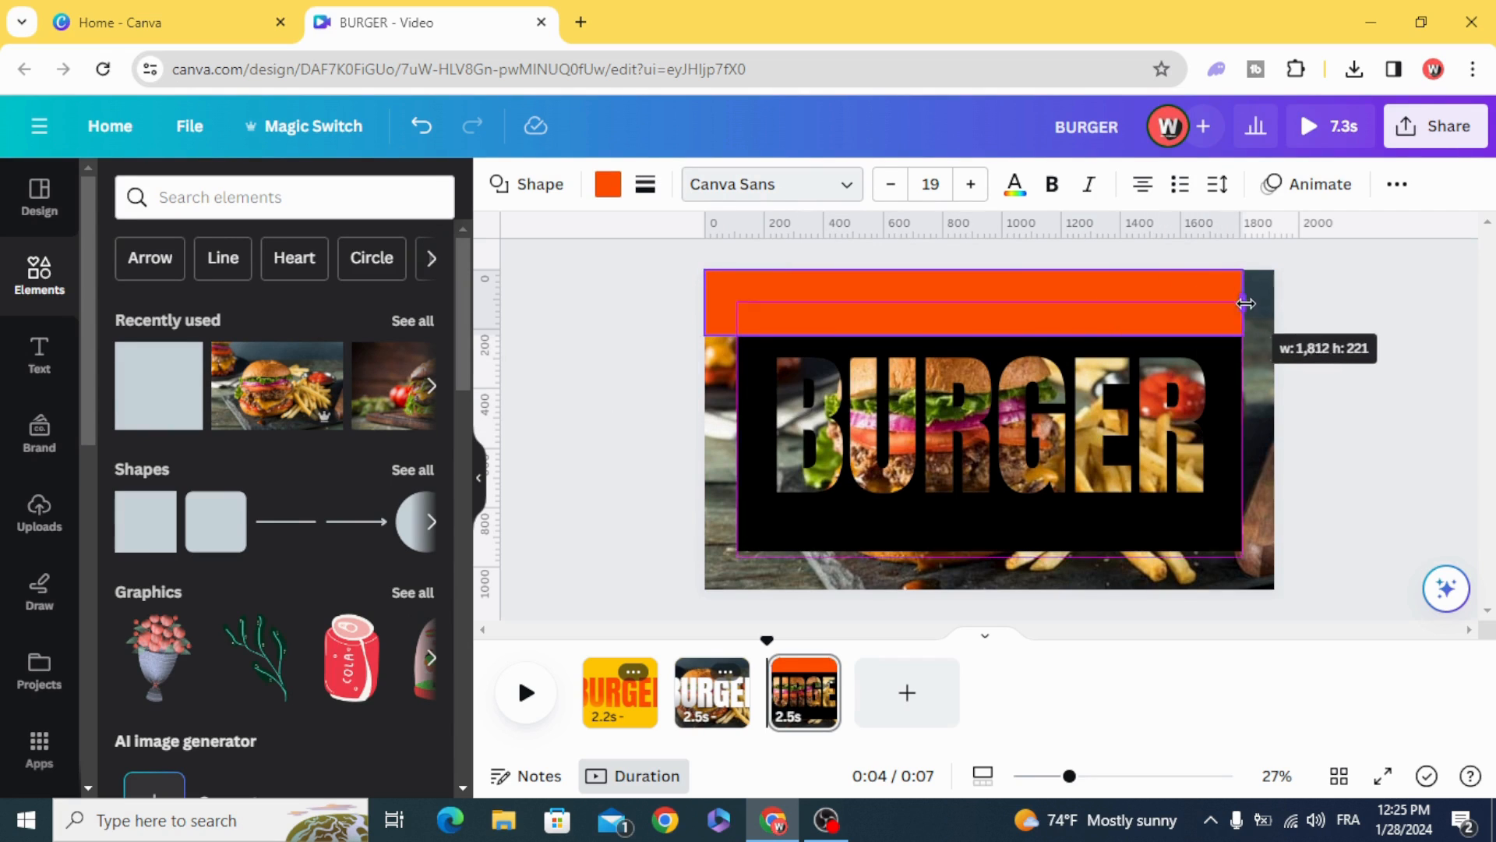
pyautogui.click(607, 184)
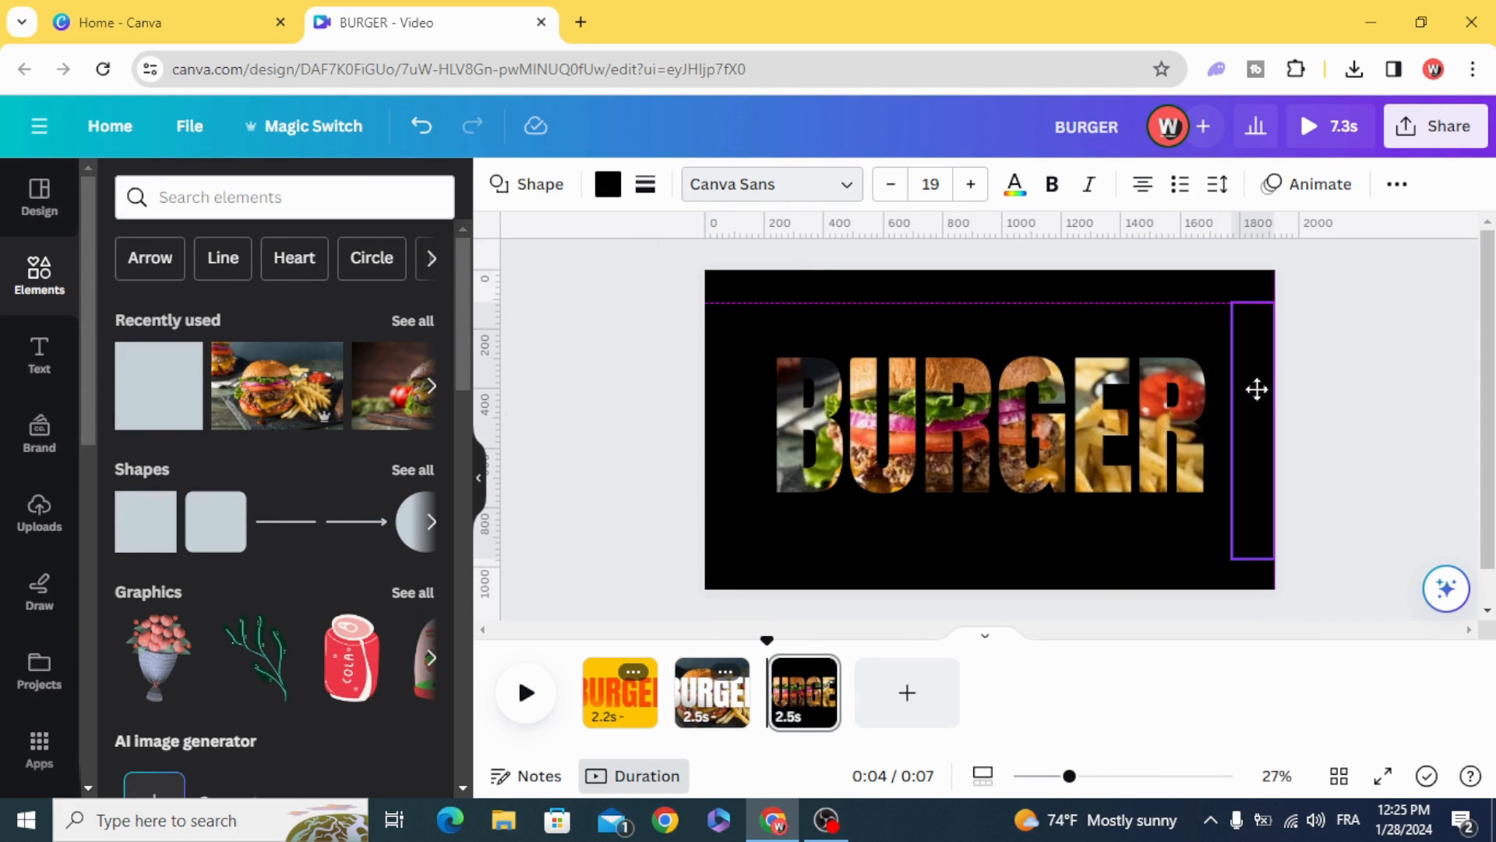
pyautogui.click(659, 539)
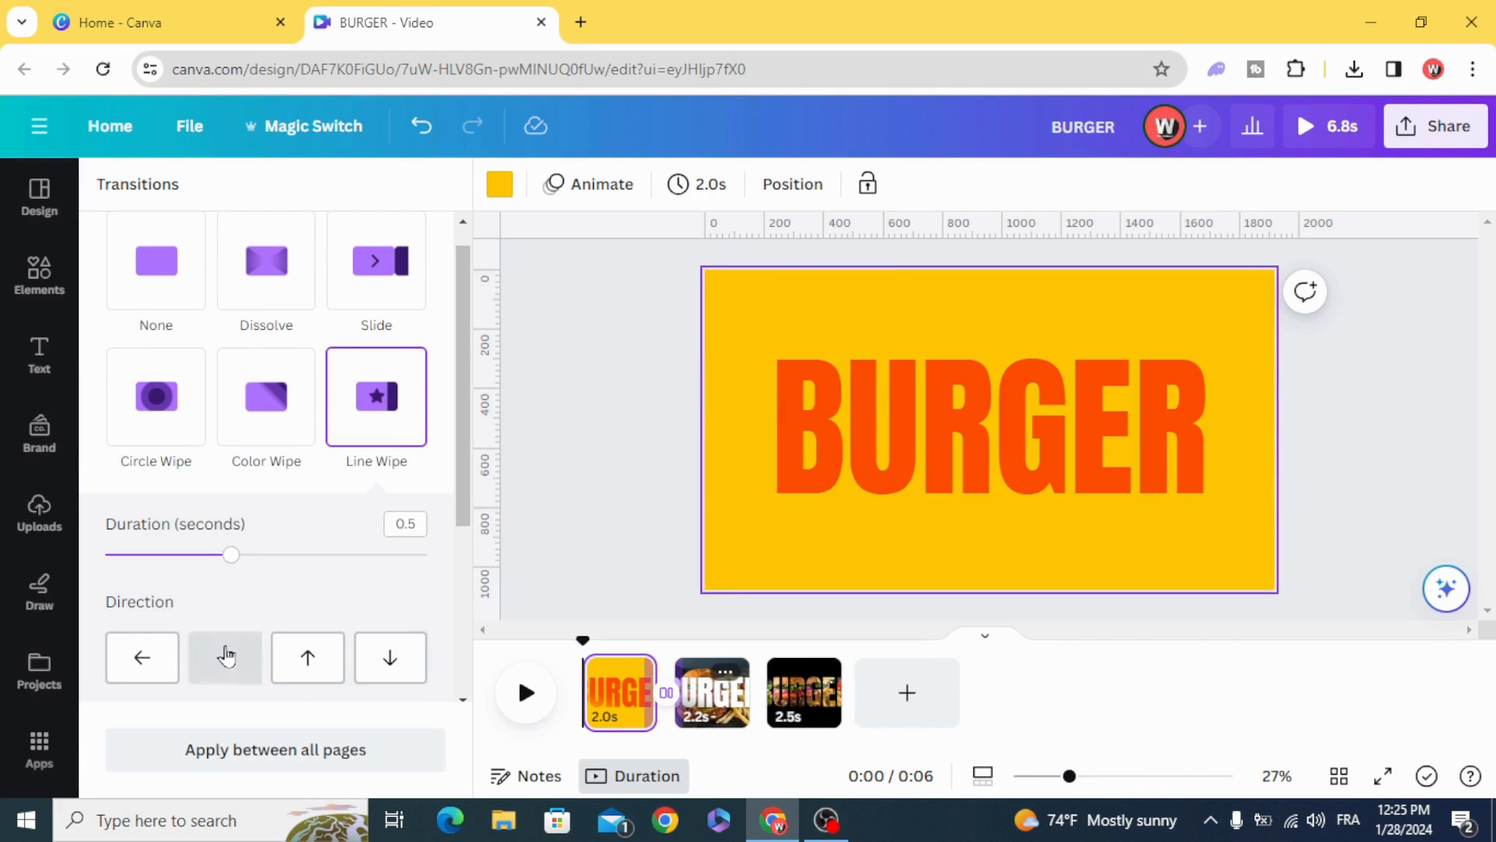
# Set the Line Wipe direction to the right arrow and apply it between all pages.
pyautogui.click(224, 657)
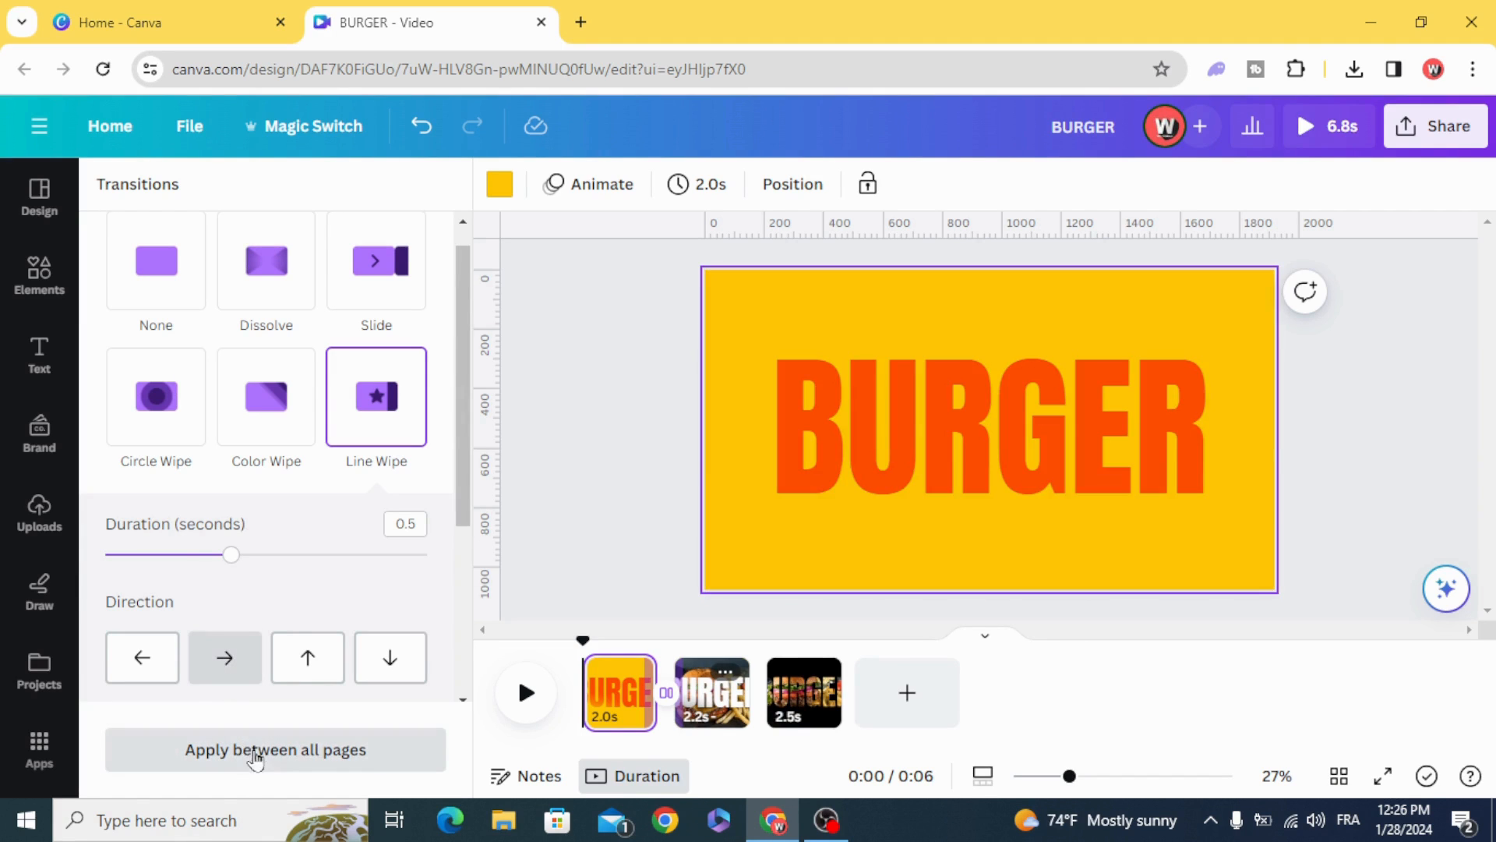
pyautogui.click(276, 750)
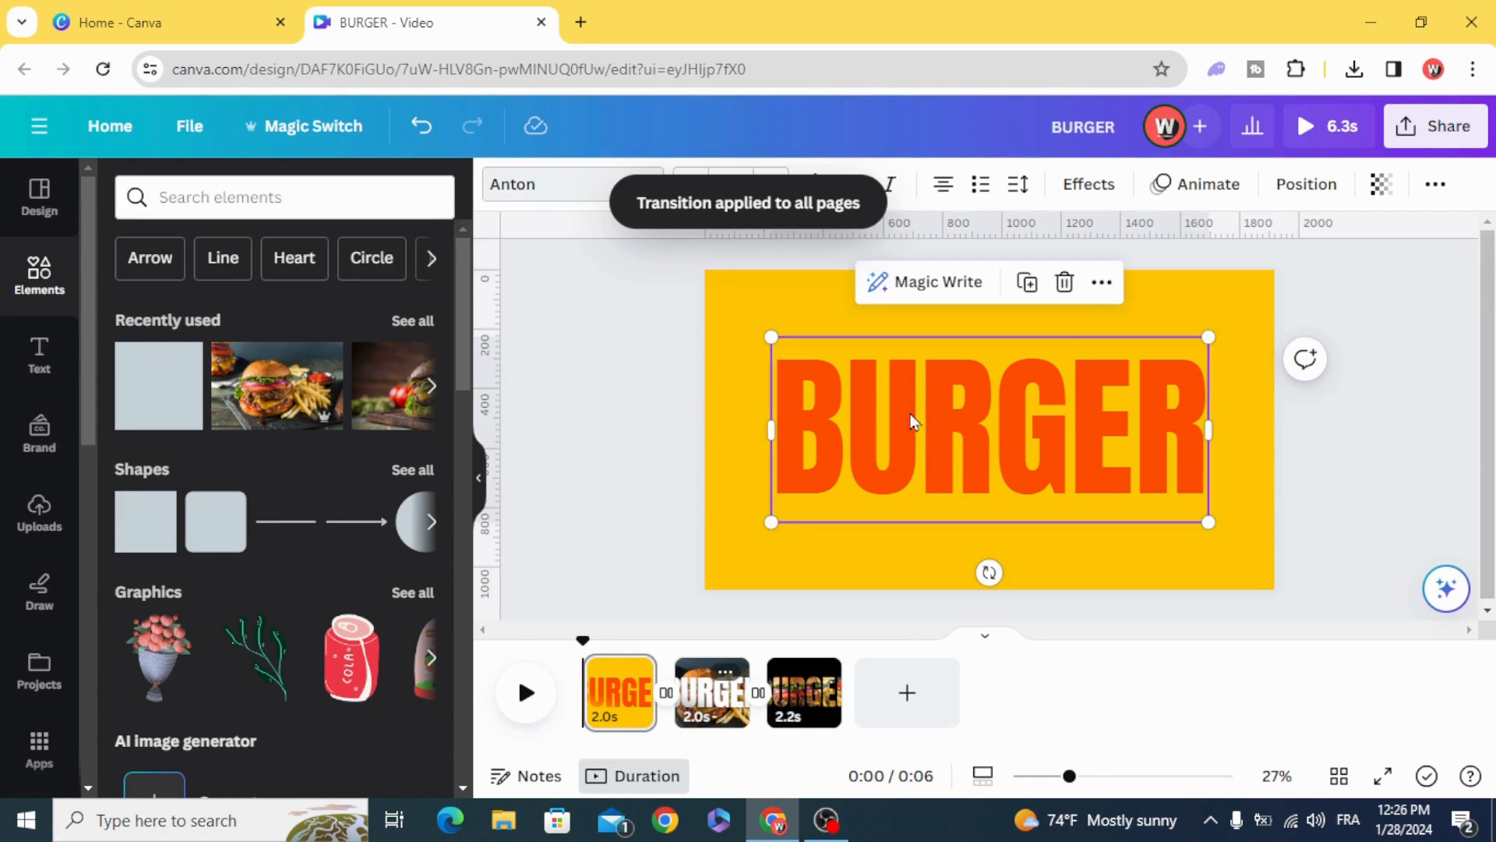
# Give the orange BURGER title a Bounce text animation and preview it.
pyautogui.click(1208, 184)
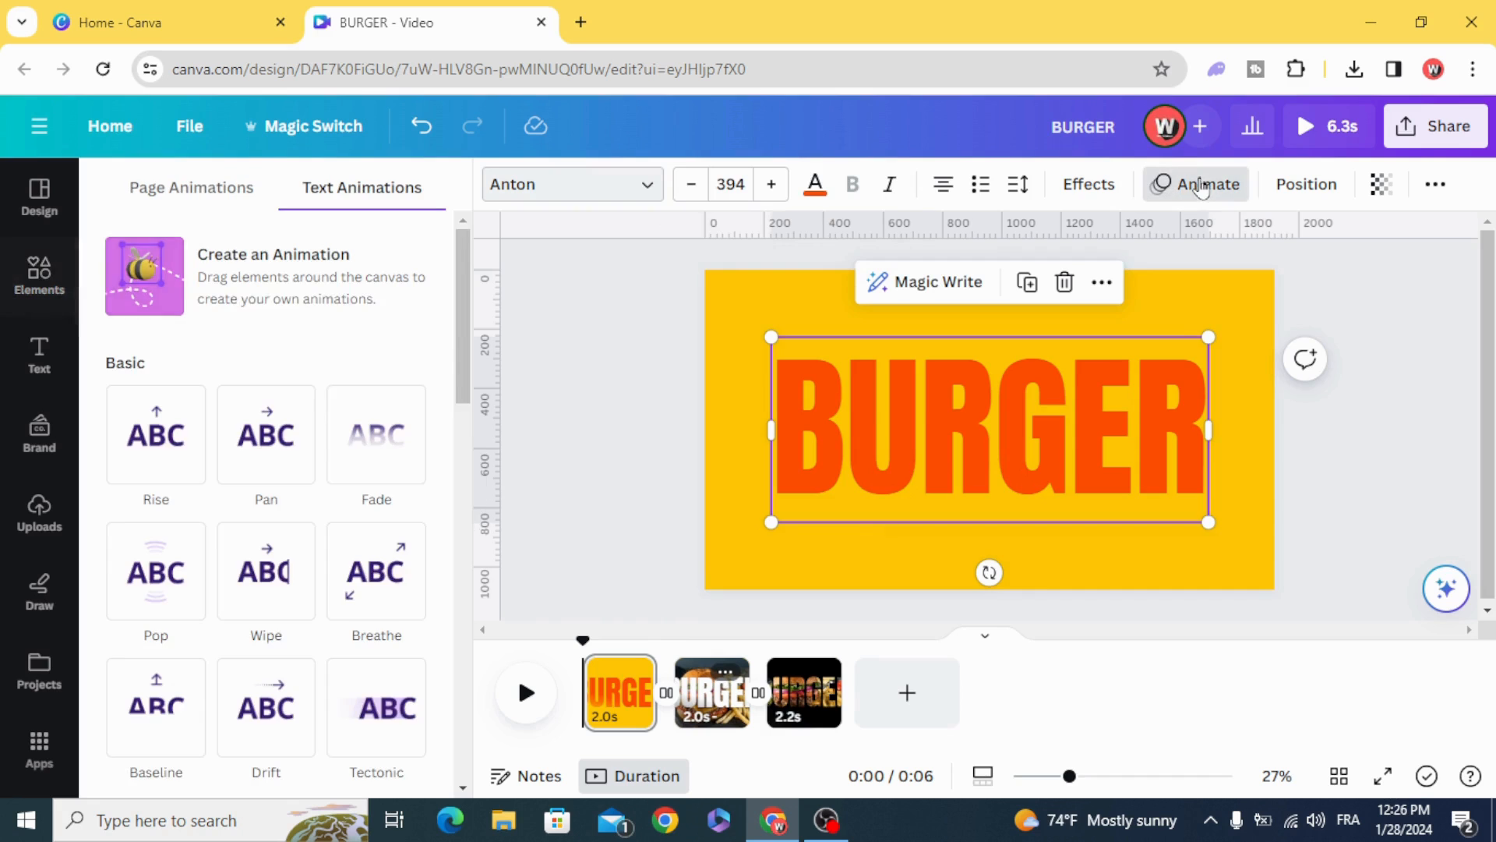
pyautogui.scroll(-3)
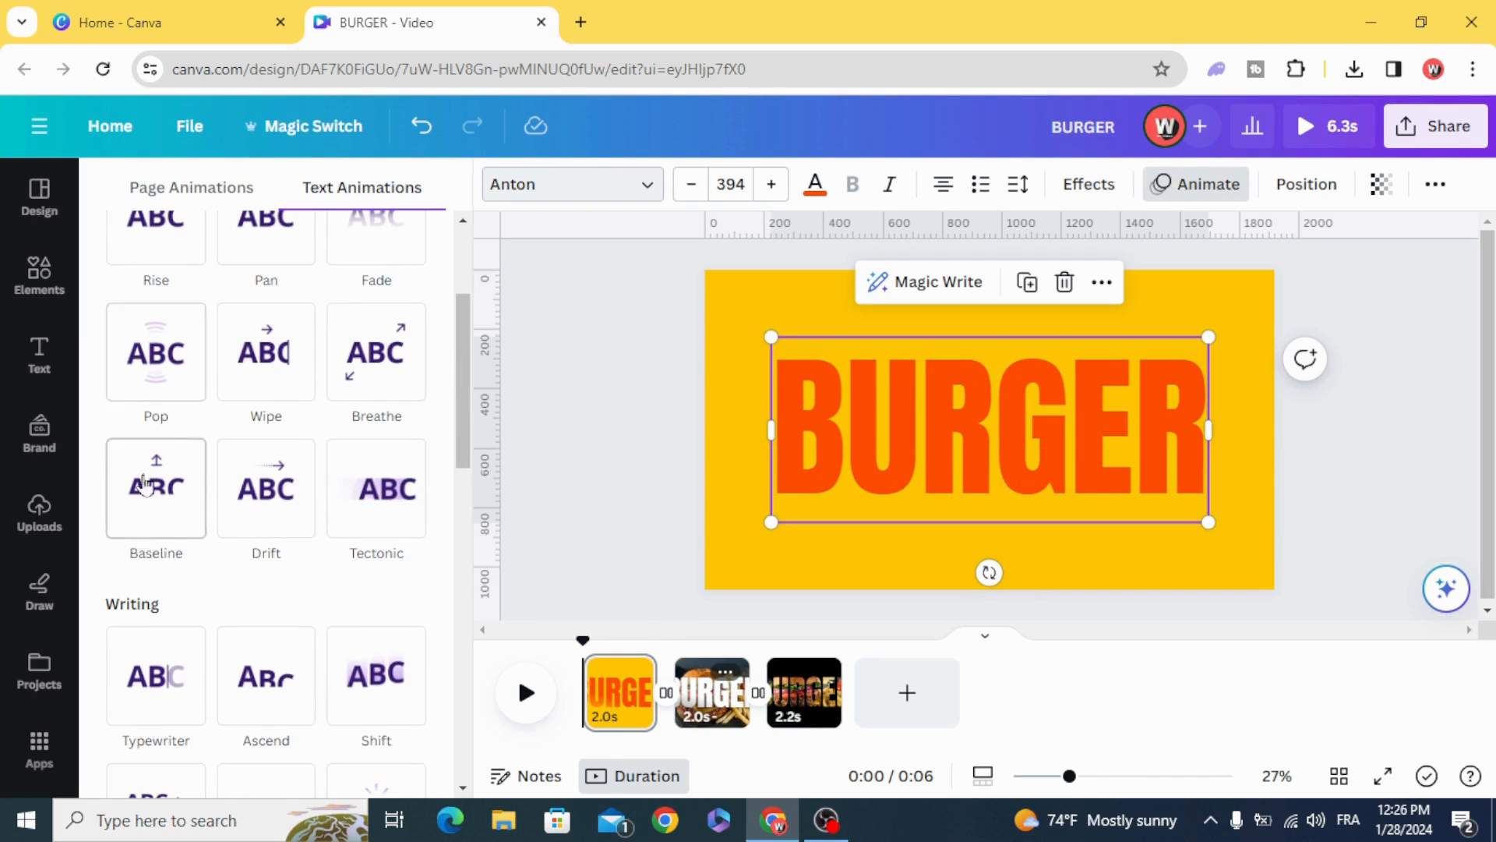
pyautogui.scroll(-3)
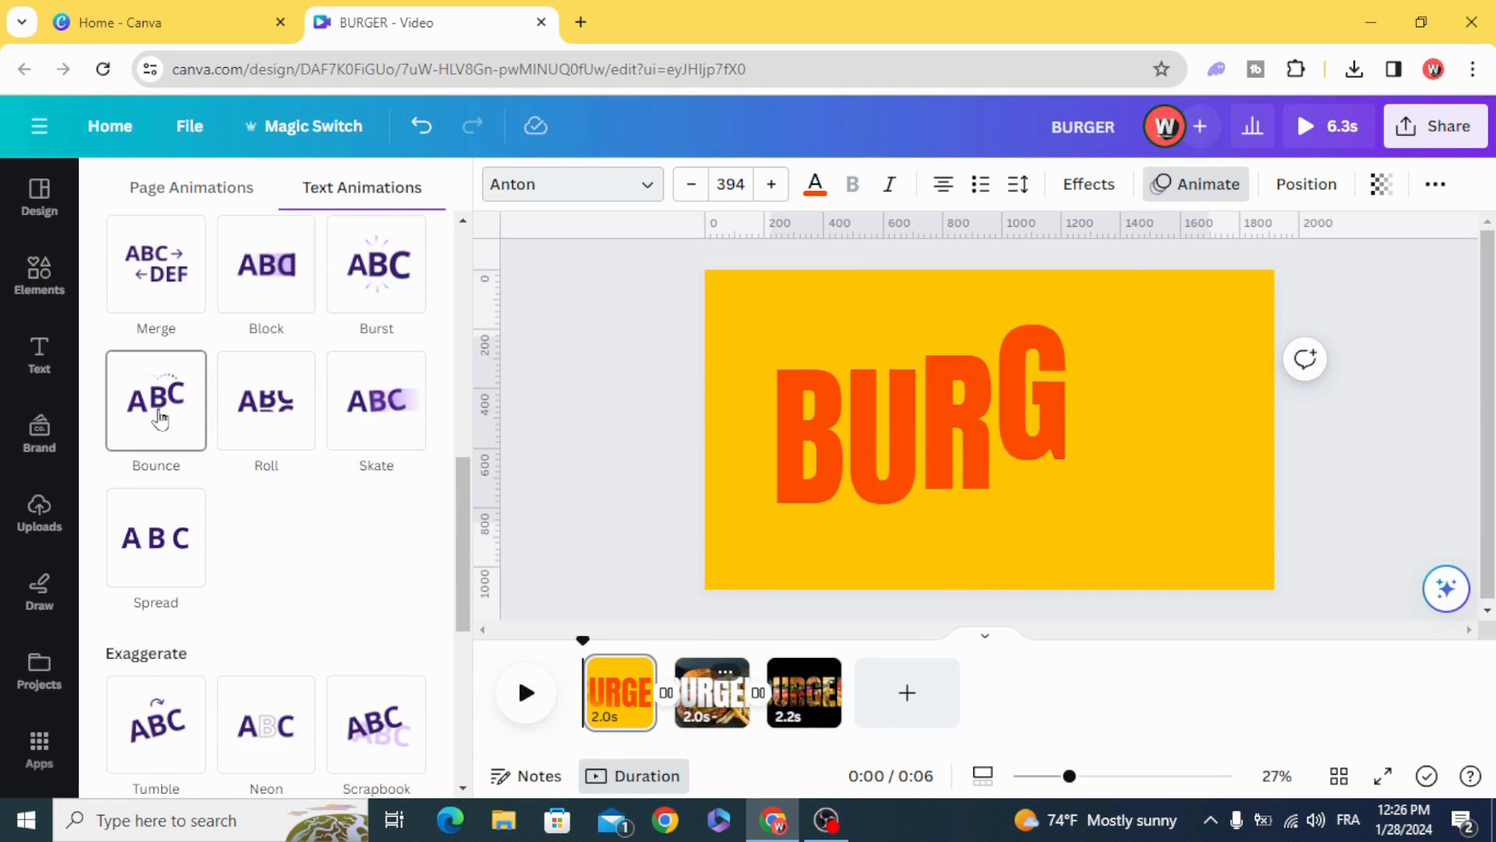
pyautogui.click(156, 401)
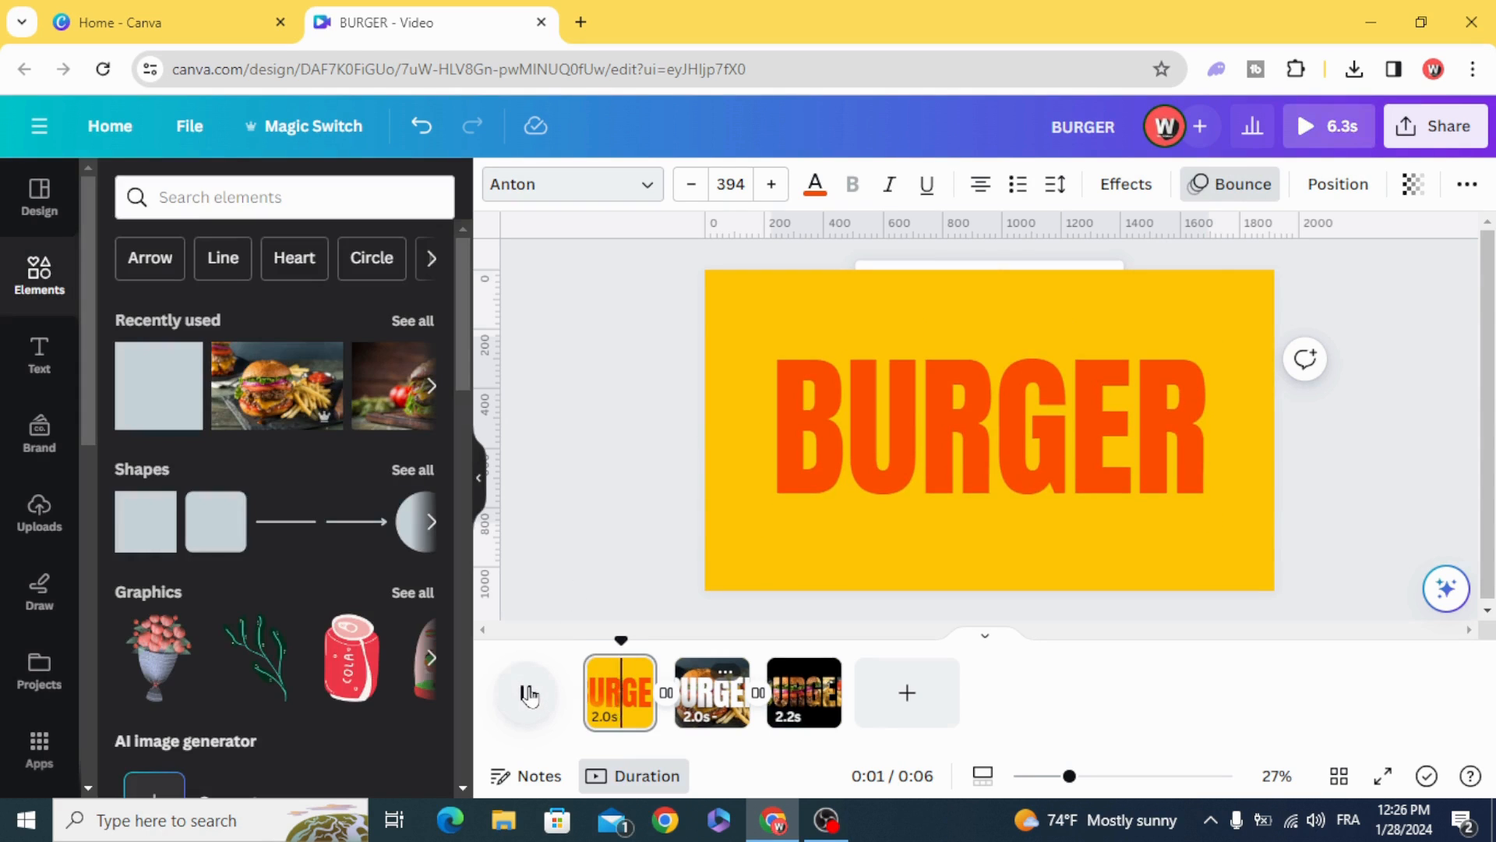
pyautogui.click(713, 692)
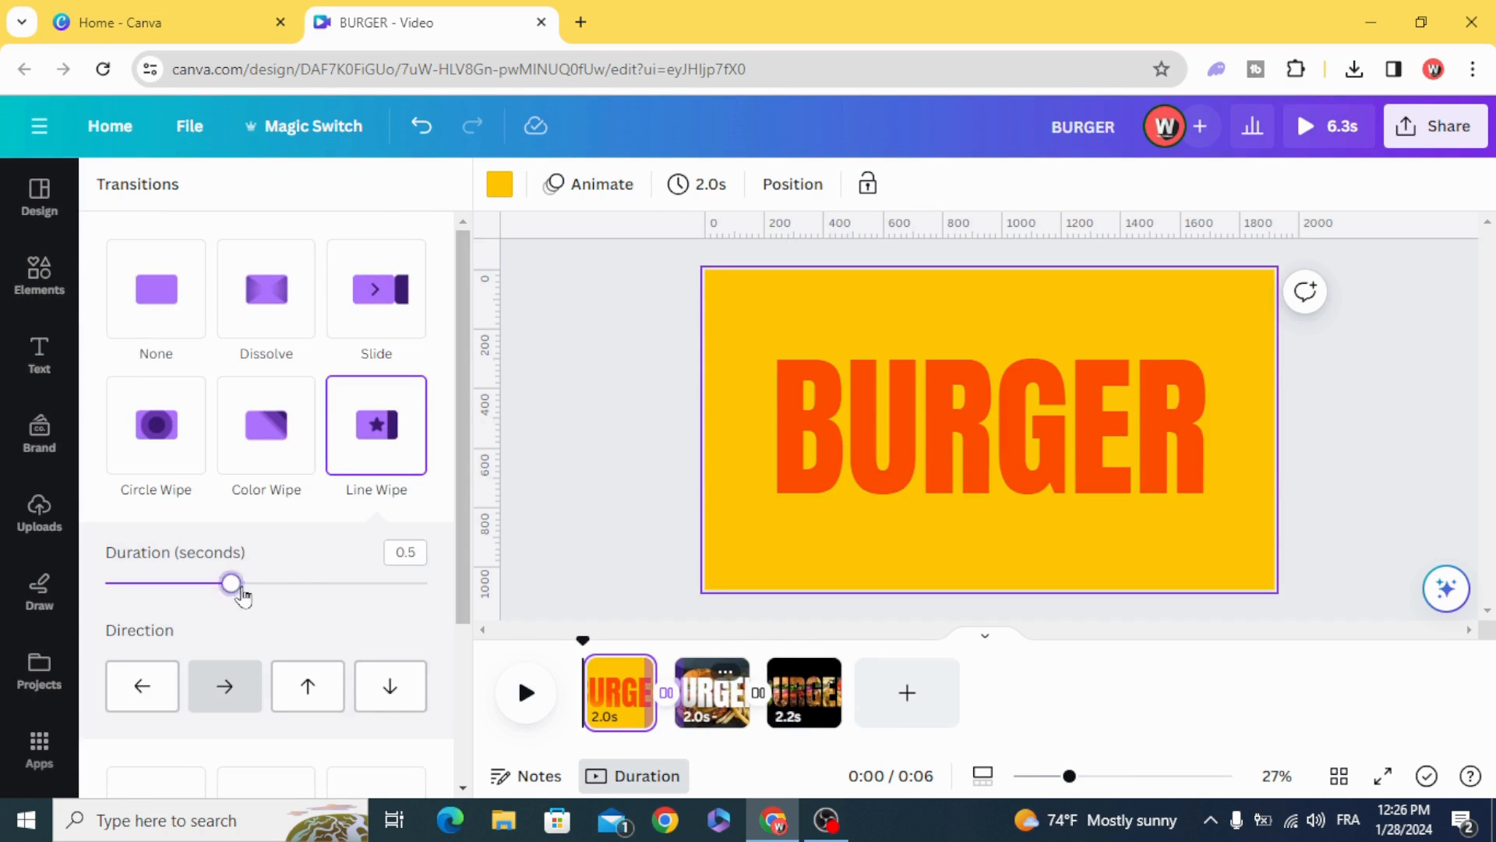
# Drag the first Line Wipe transition's duration to 1.1 seconds.
pyautogui.moveTo(231, 582); pyautogui.dragTo(420, 555)
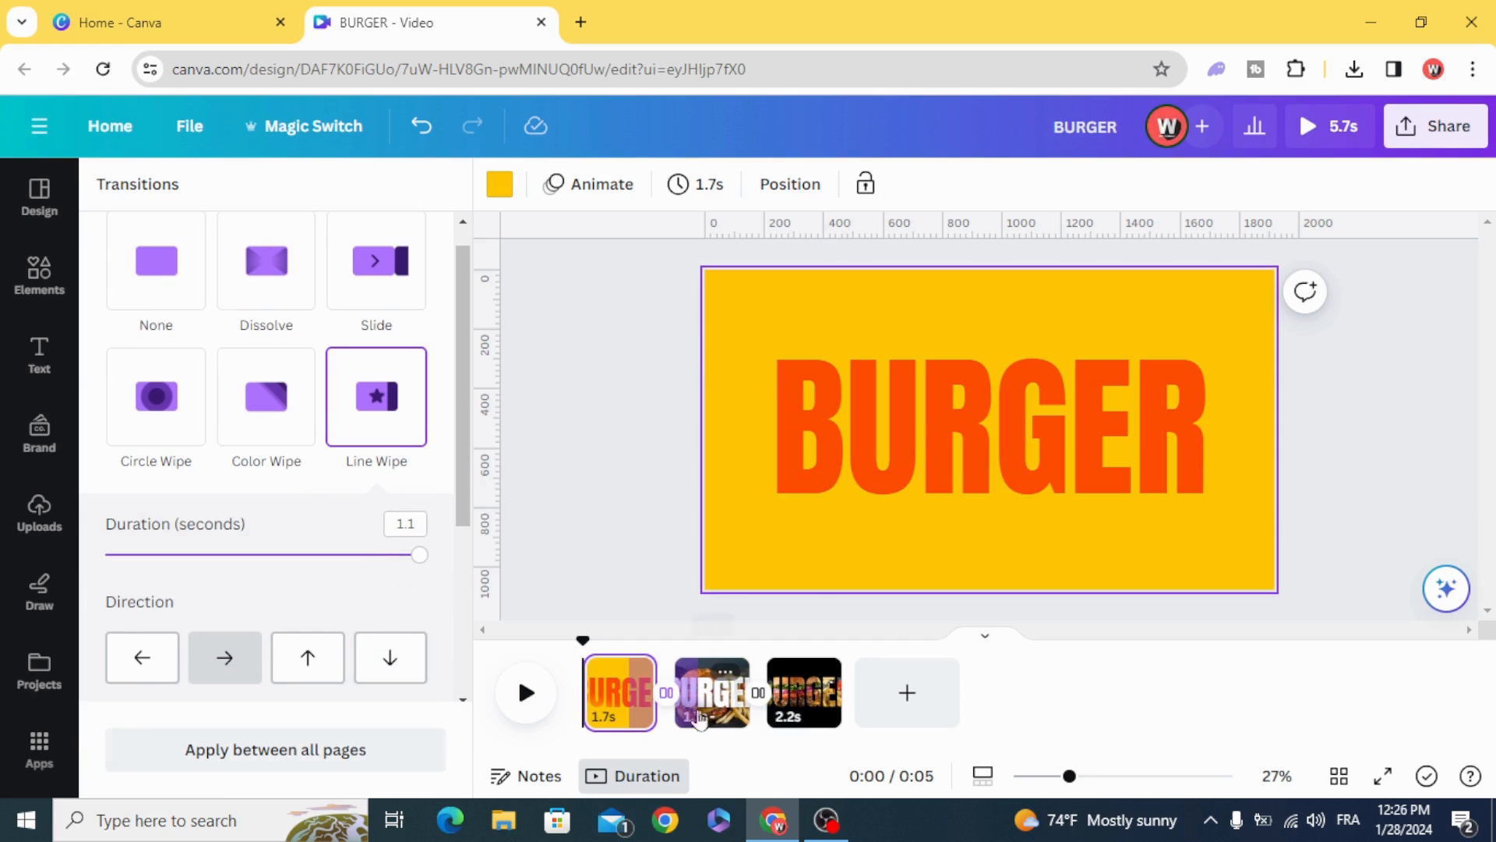